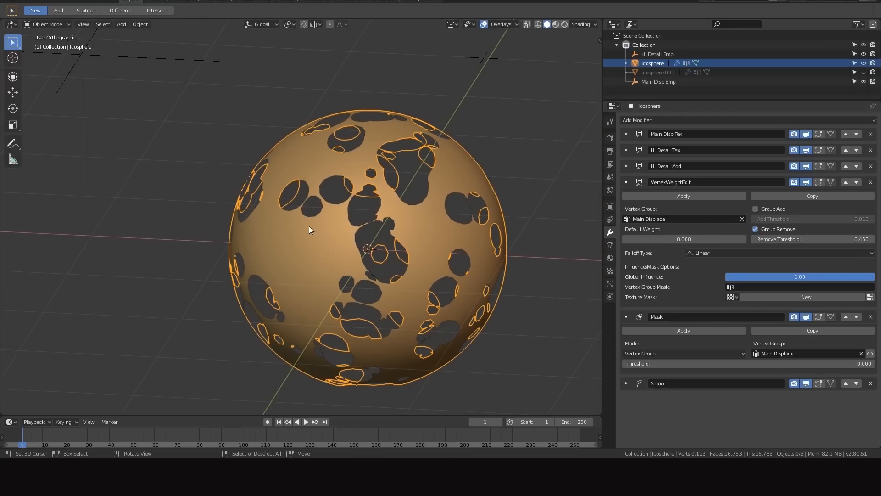
Move the Main Disp Emp empty so the icosphere's holes form a different pattern
key(Tab)
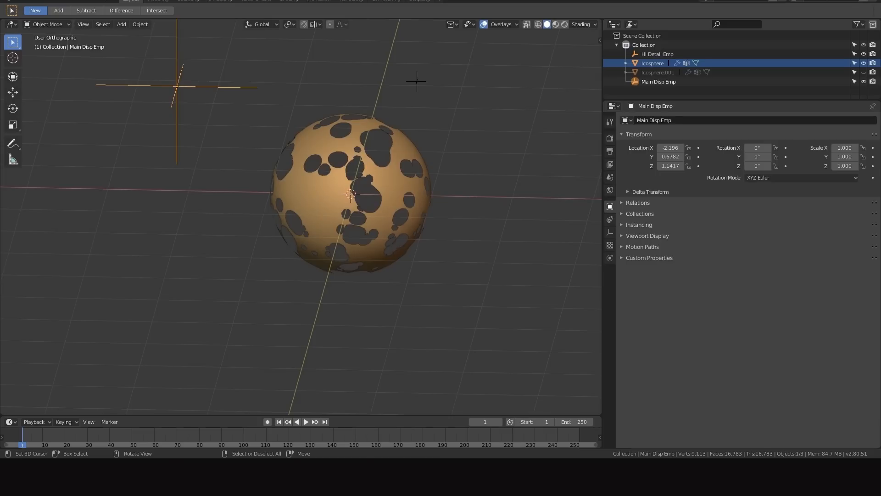
key(s)
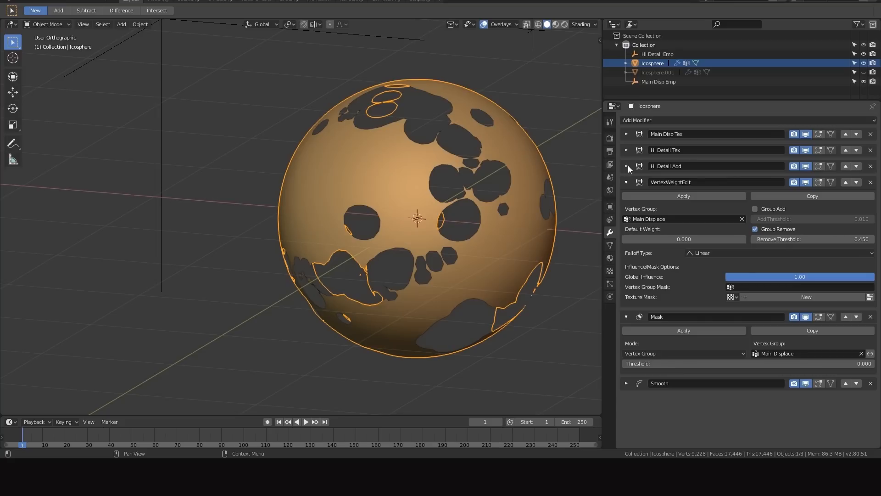
Add a Displace modifier limited to the Main Displace vertex group, puffing the sphere into blobs
click(627, 166)
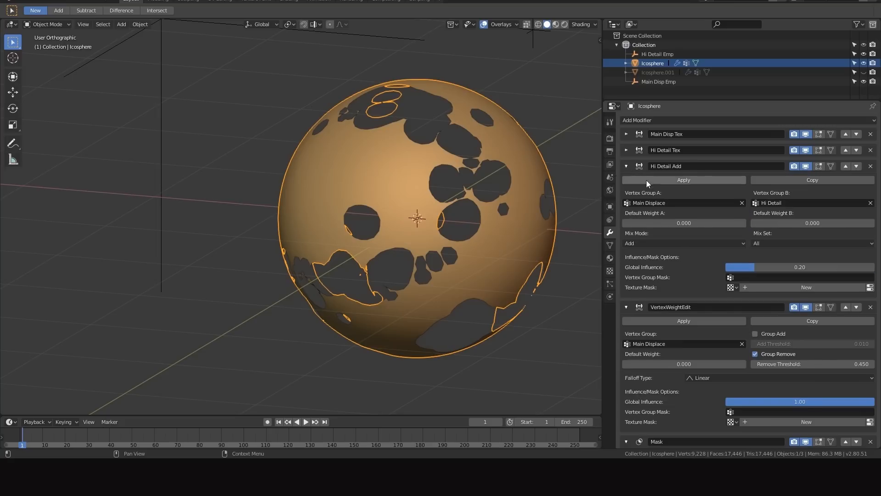
click(626, 165)
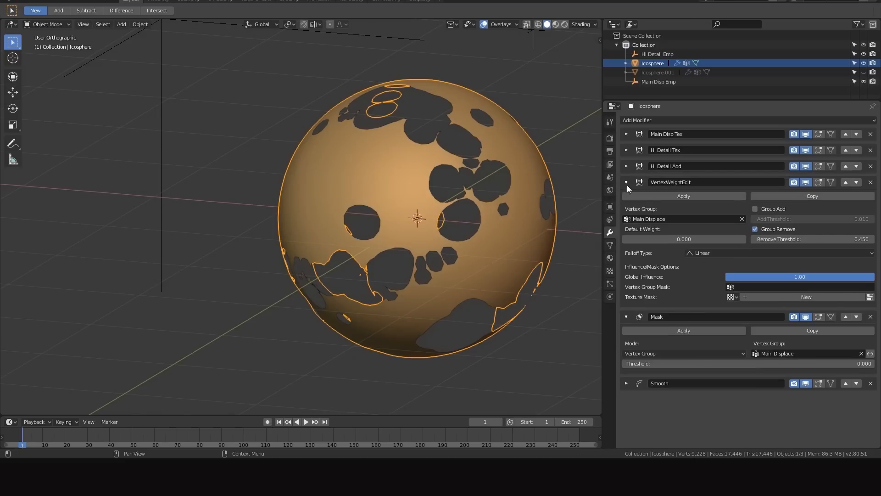
click(637, 120)
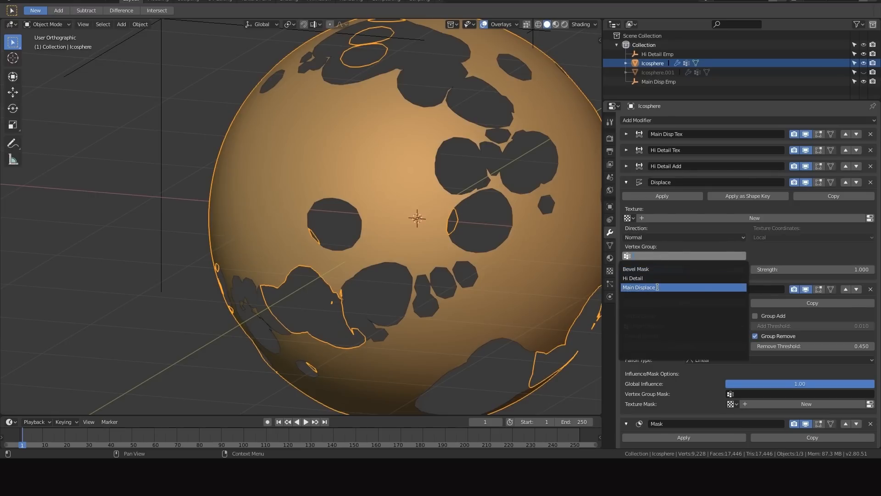
click(639, 287)
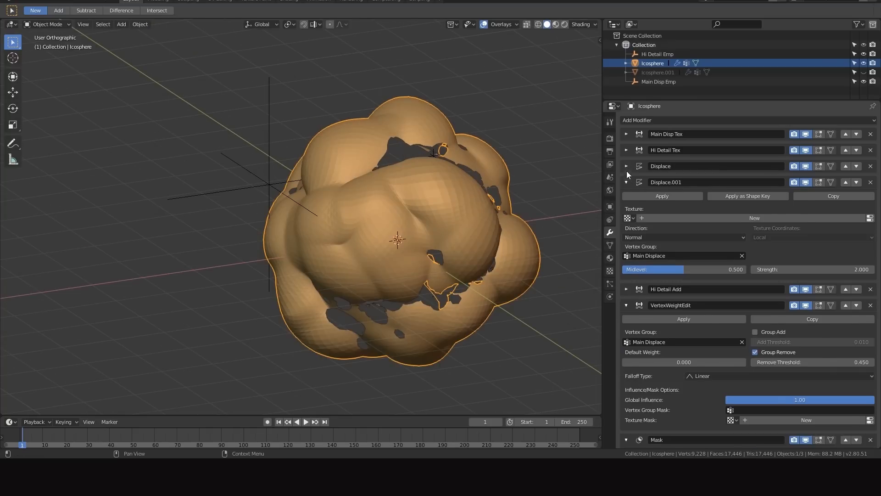
click(626, 165)
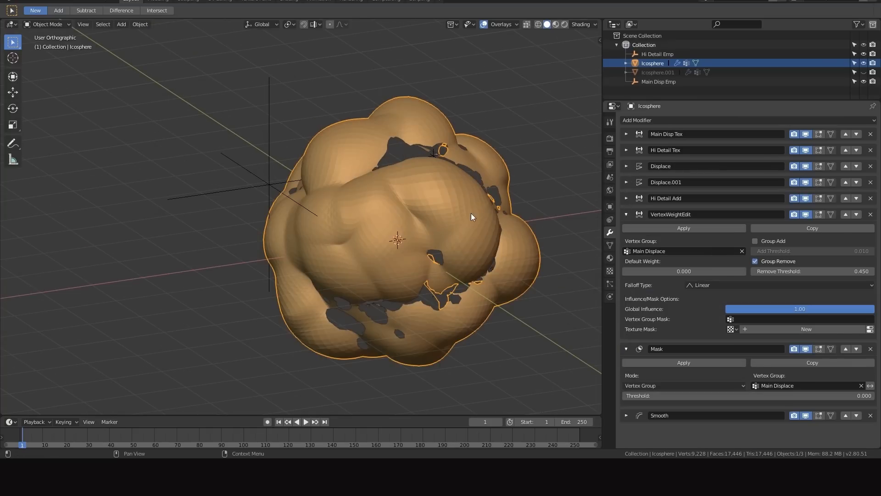
Test the VertexWeightEdit remove threshold and settle it at about 0.46
drag(472, 217, 411, 205)
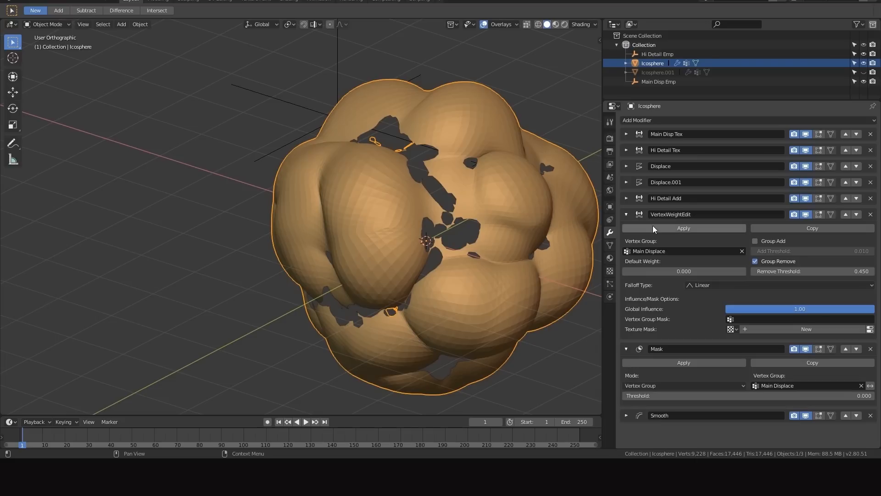
mouse_move(682, 251)
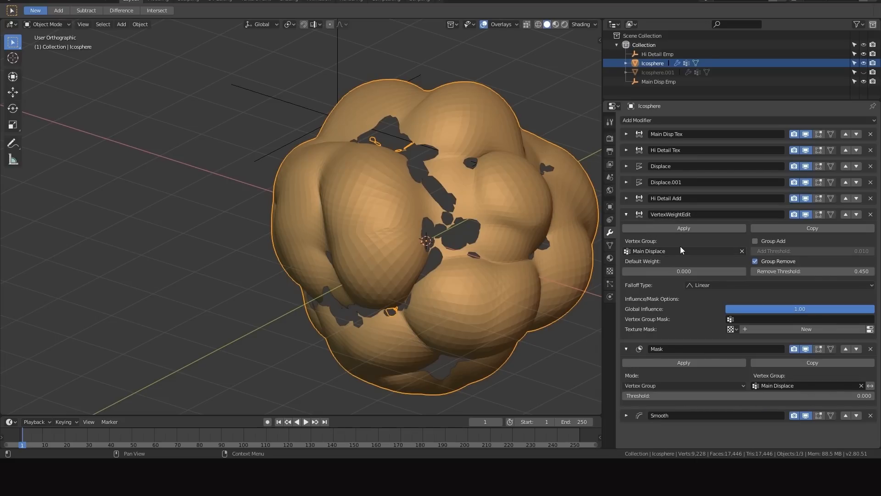
mouse_move(720, 251)
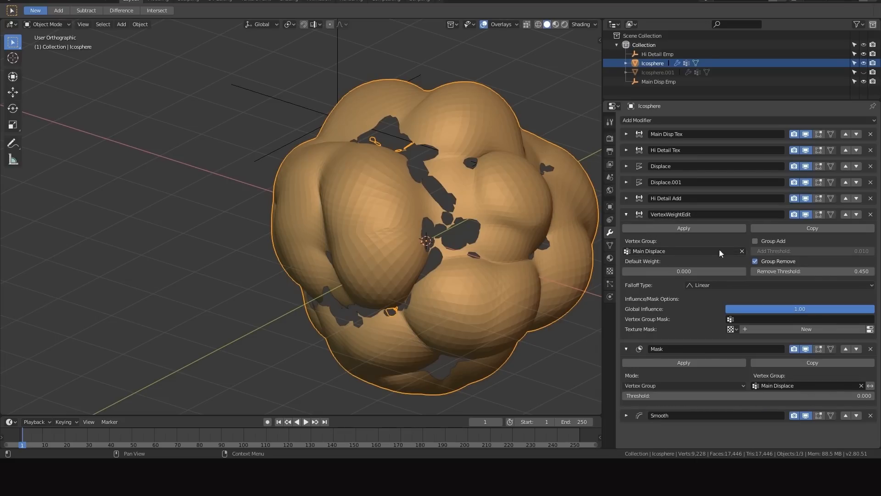
drag(787, 270, 843, 271)
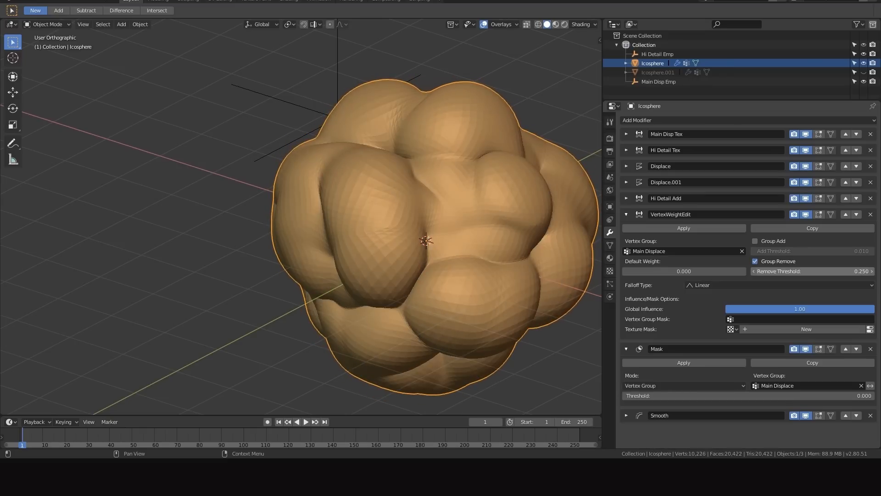
drag(787, 271, 843, 271)
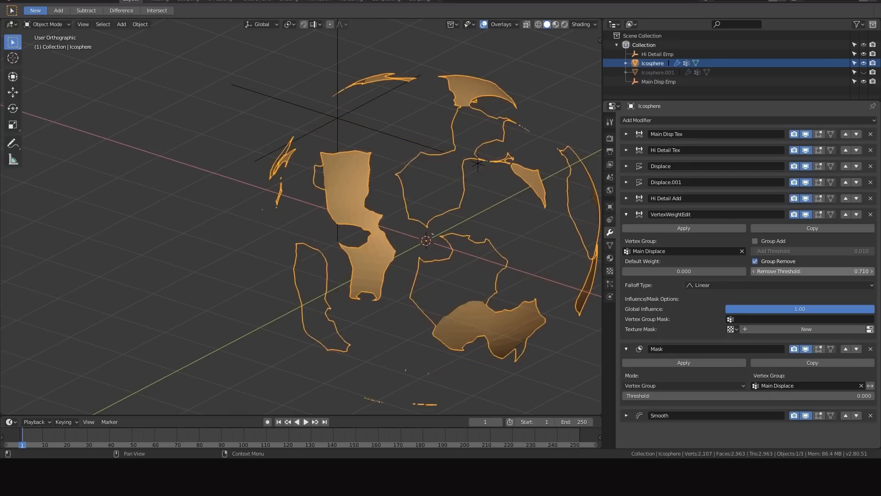
drag(812, 271, 787, 271)
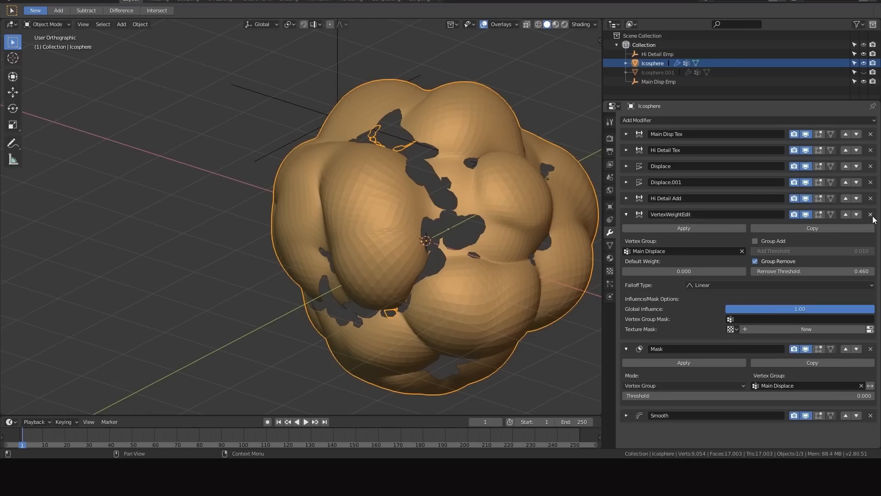
Delete the VertexWeightEdit modifier and raise the Mask threshold to about 0.734
click(871, 214)
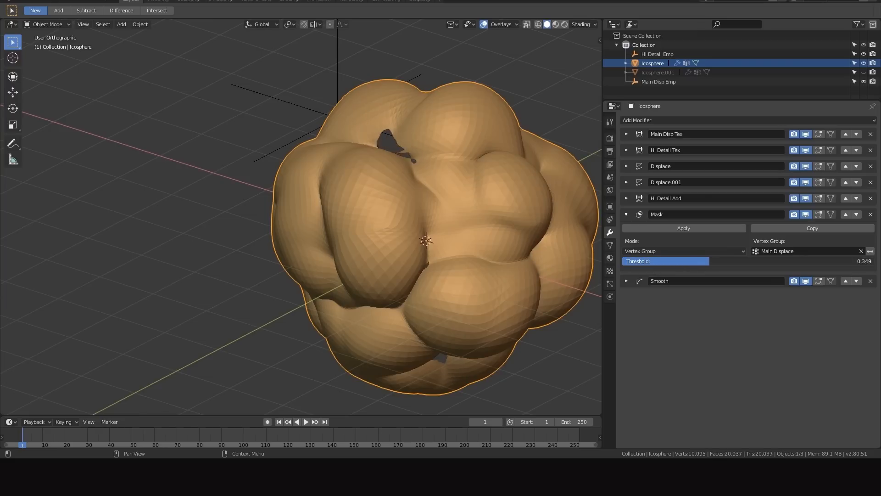
drag(666, 261, 860, 261)
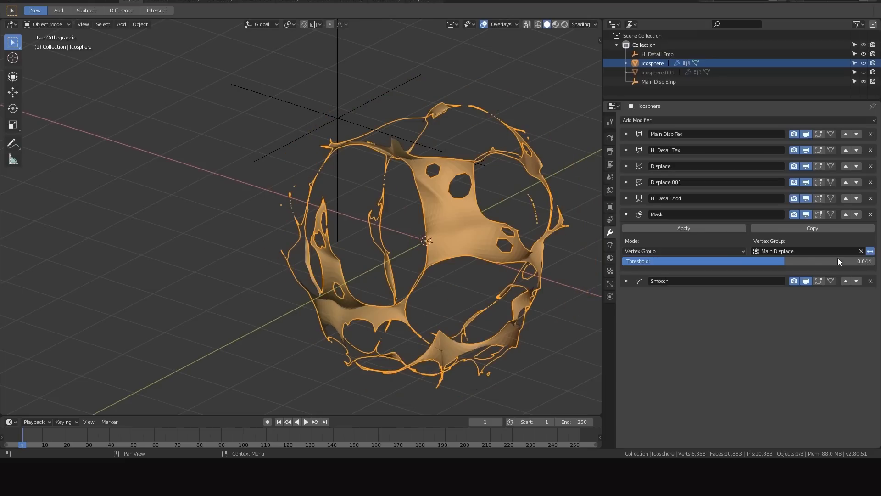
mouse_move(763, 276)
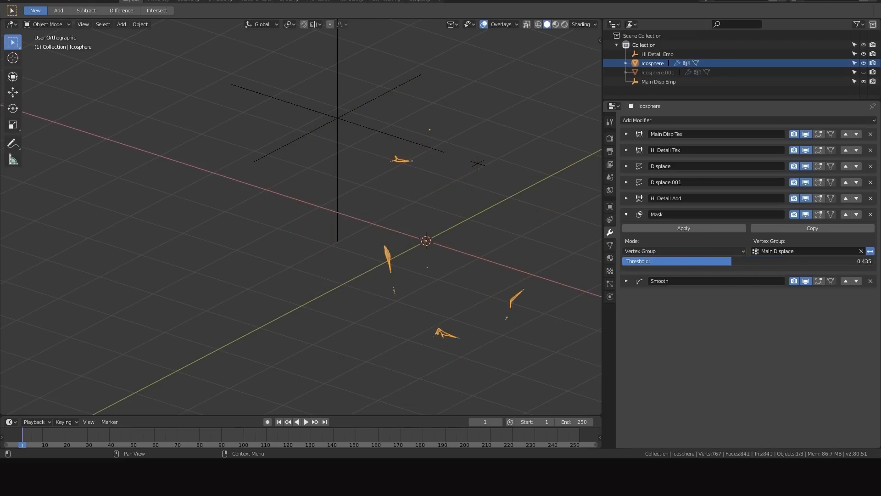
drag(678, 260, 837, 261)
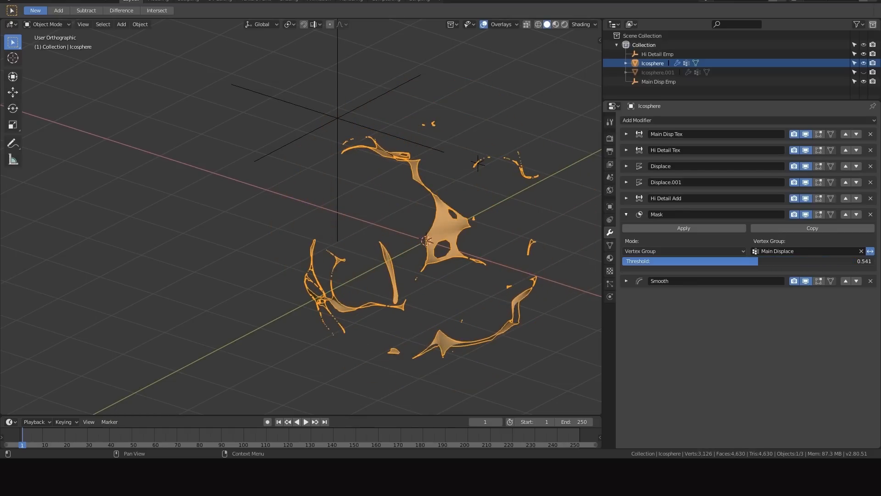
drag(675, 261, 816, 260)
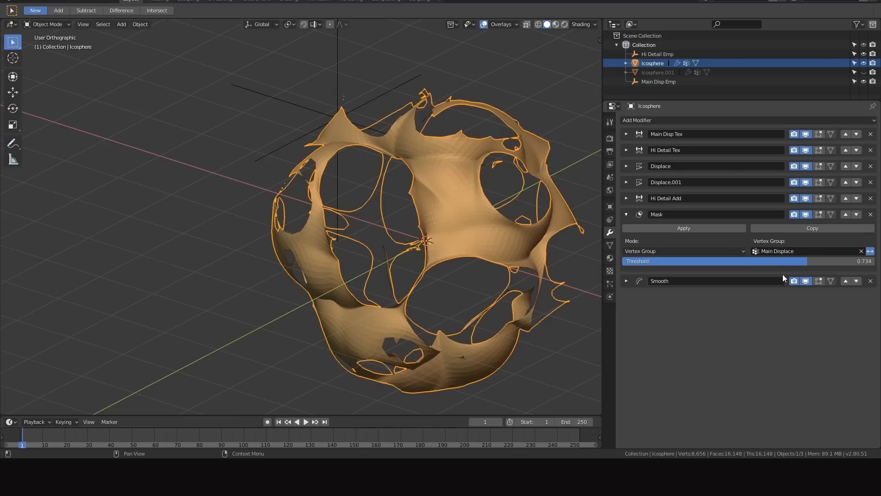
mouse_move(781, 268)
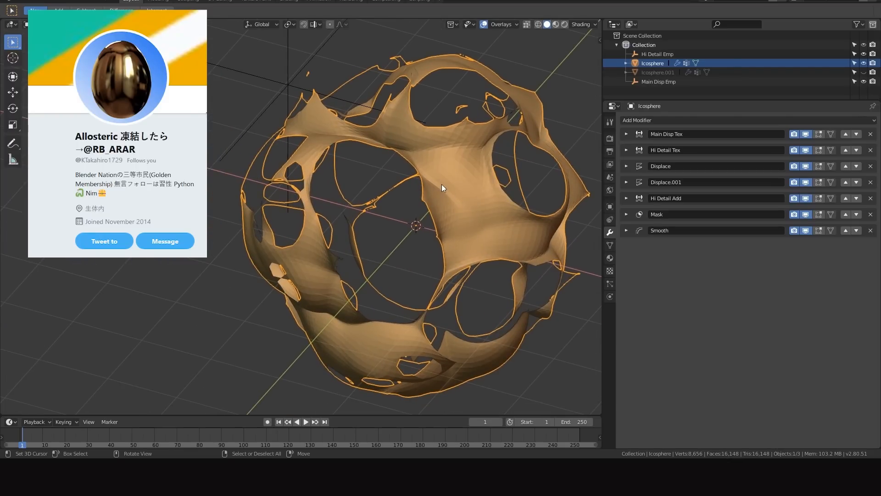
mouse_move(449, 188)
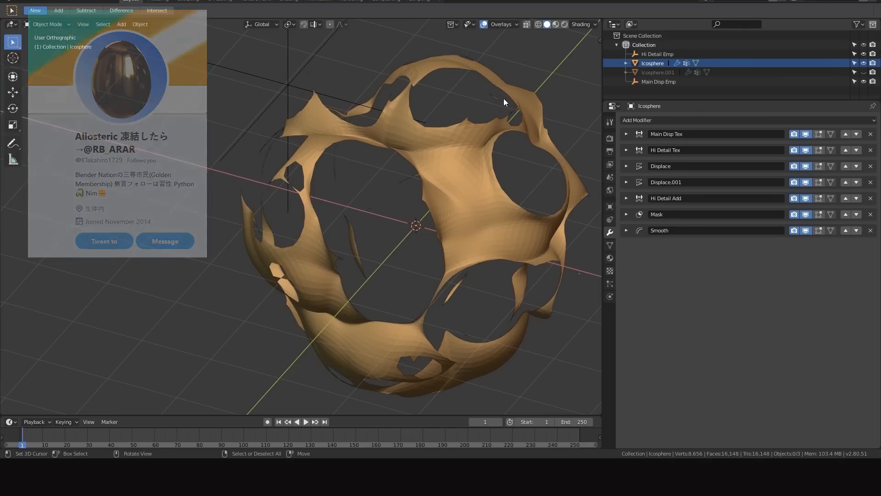
mouse_move(487, 138)
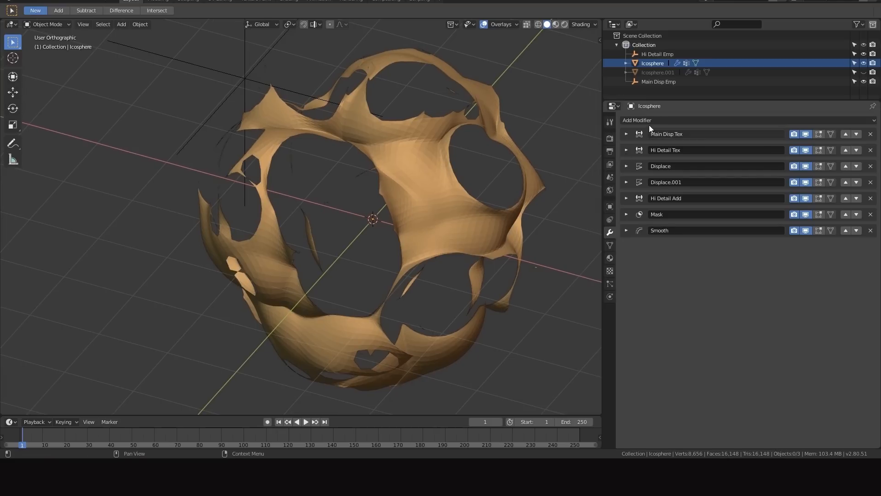
mouse_move(395, 180)
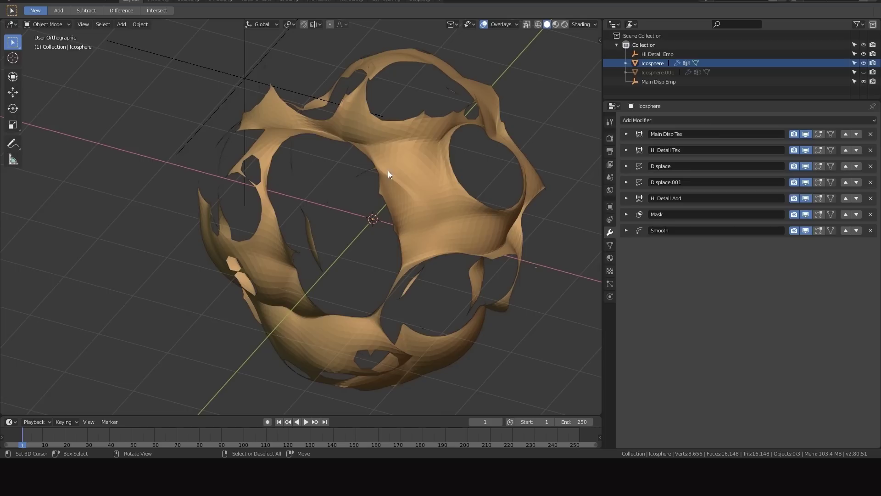
mouse_move(408, 184)
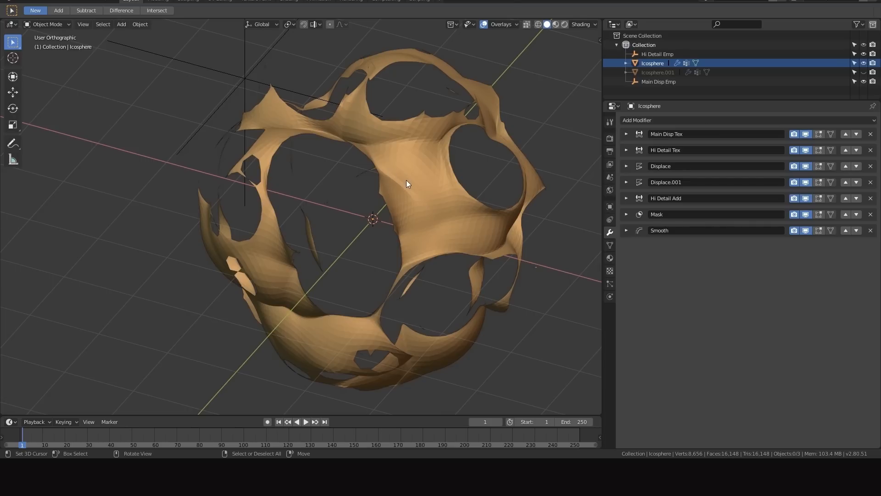
mouse_move(411, 188)
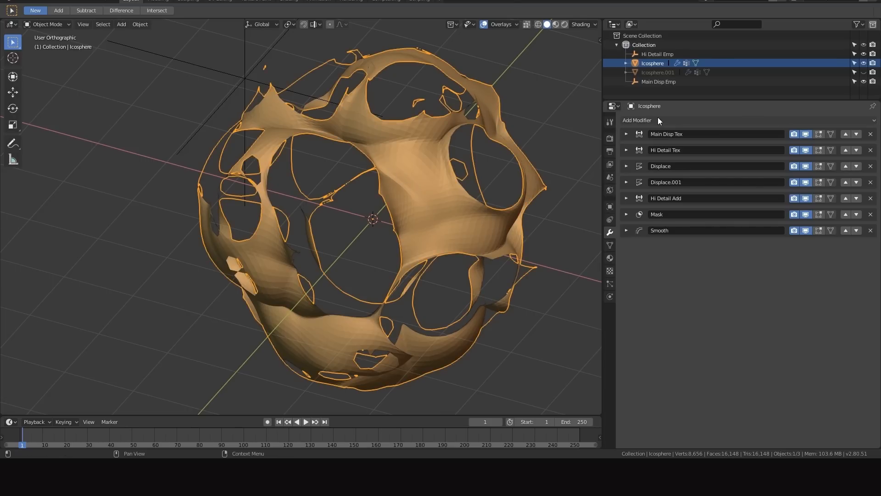
Add a Solidify modifier with flipped normals and material index offset 1 to the shell
click(637, 120)
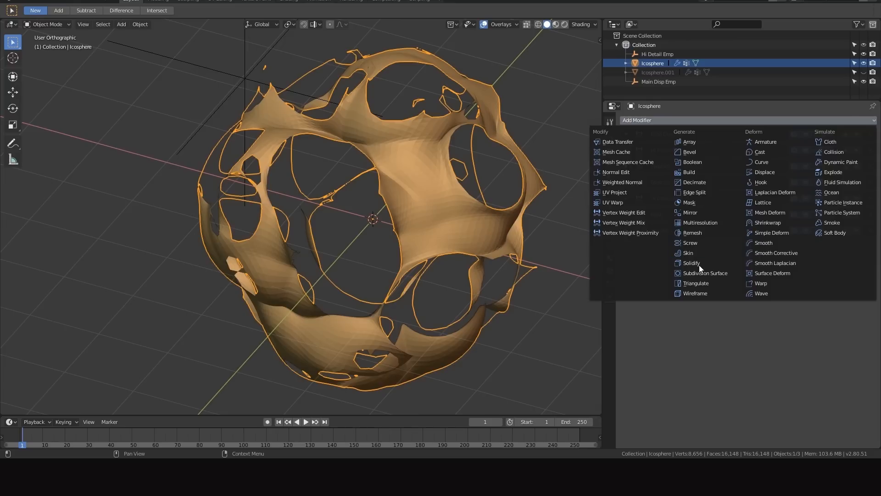
click(693, 263)
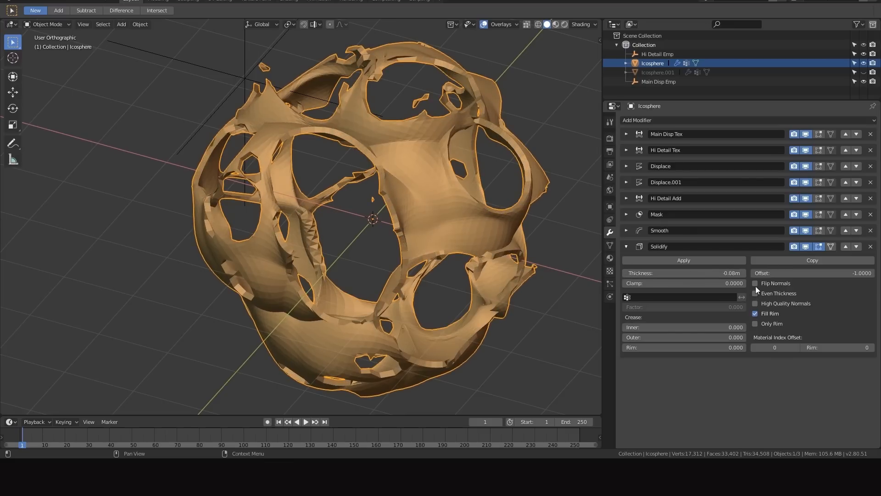
click(755, 282)
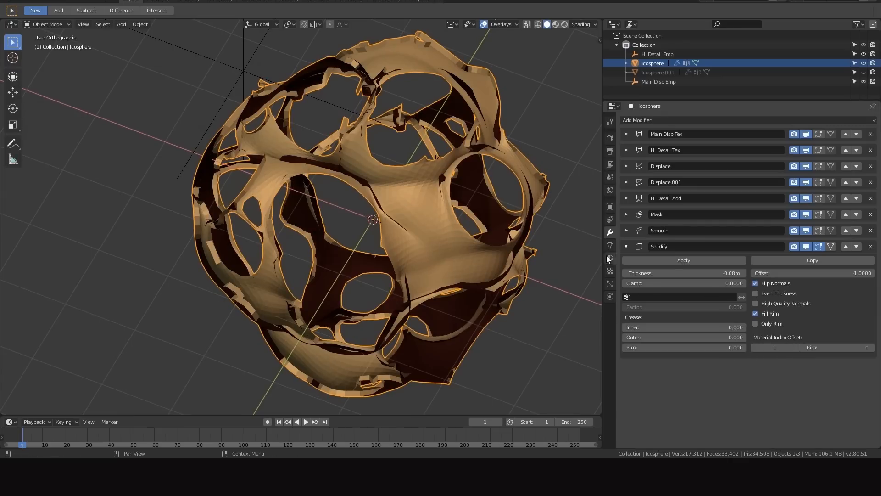
click(609, 245)
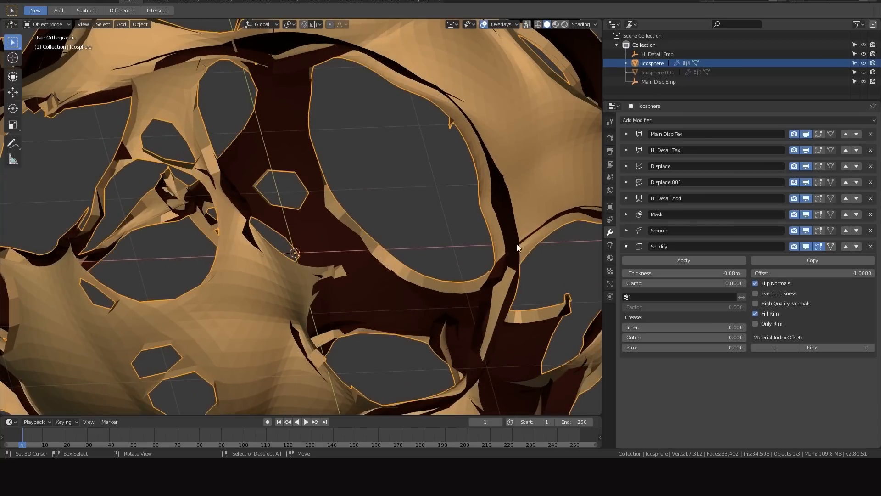
mouse_move(512, 246)
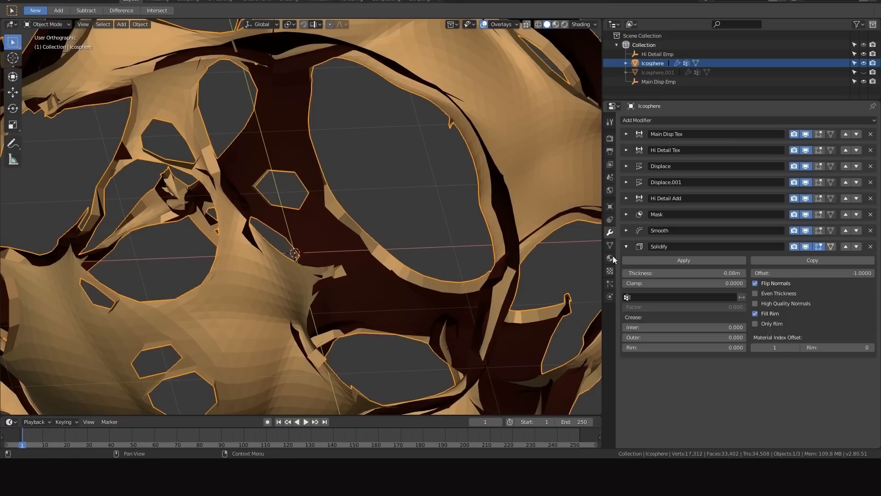
mouse_move(771, 270)
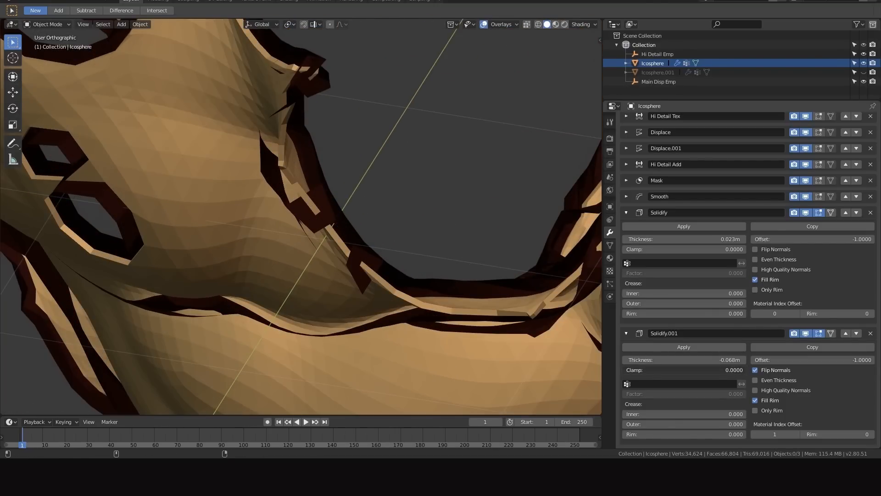
drag(702, 360, 725, 360)
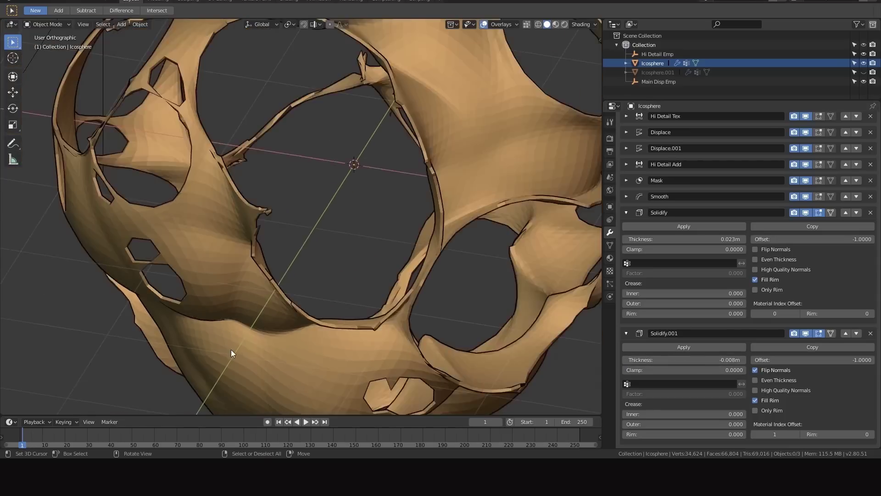
drag(230, 355, 403, 260)
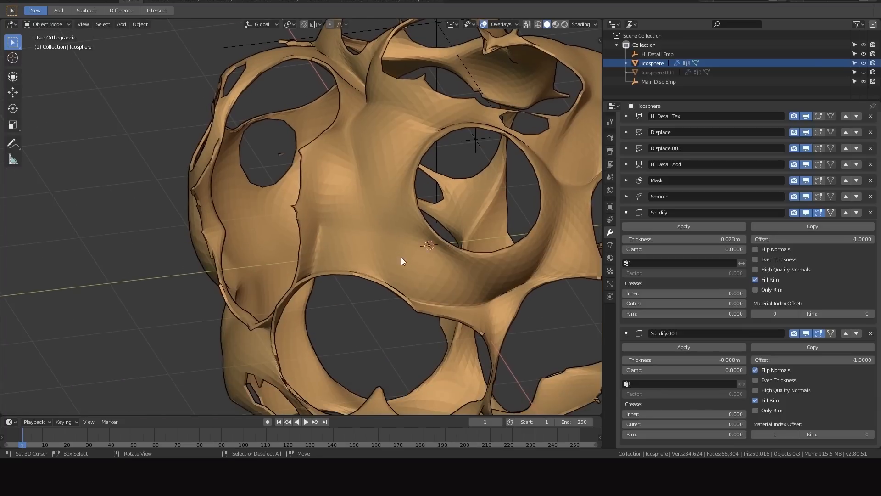
mouse_move(351, 255)
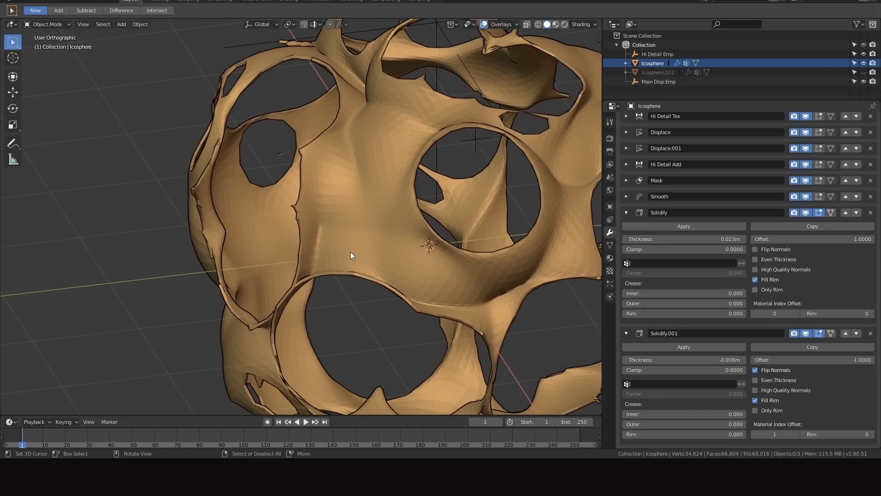
mouse_move(319, 220)
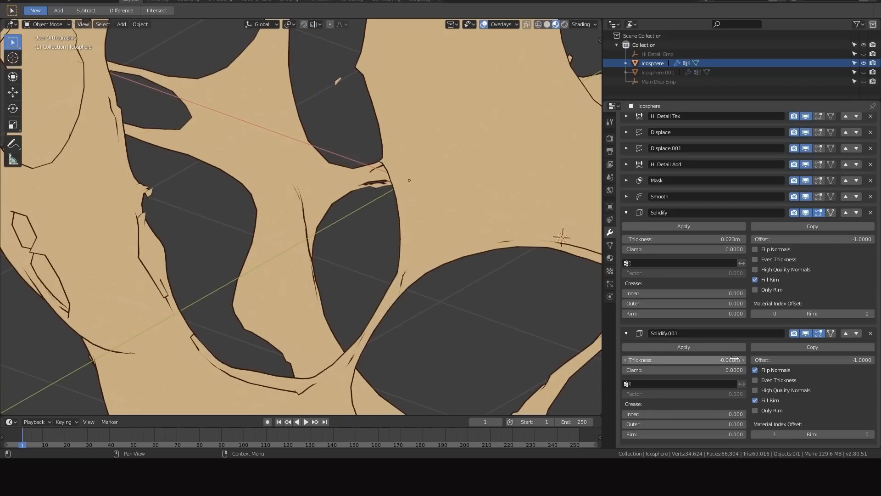
Set Solidify.001 thickness to -0.005m and change the viewport shading
drag(703, 360, 720, 360)
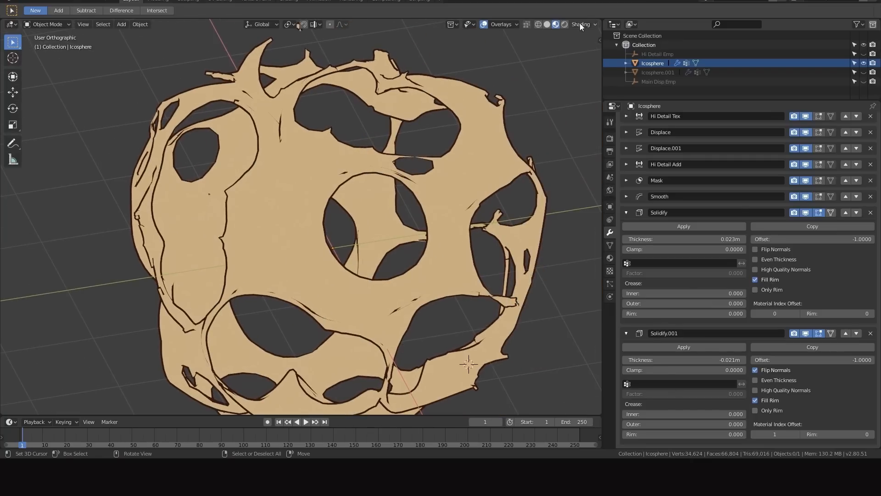
click(595, 24)
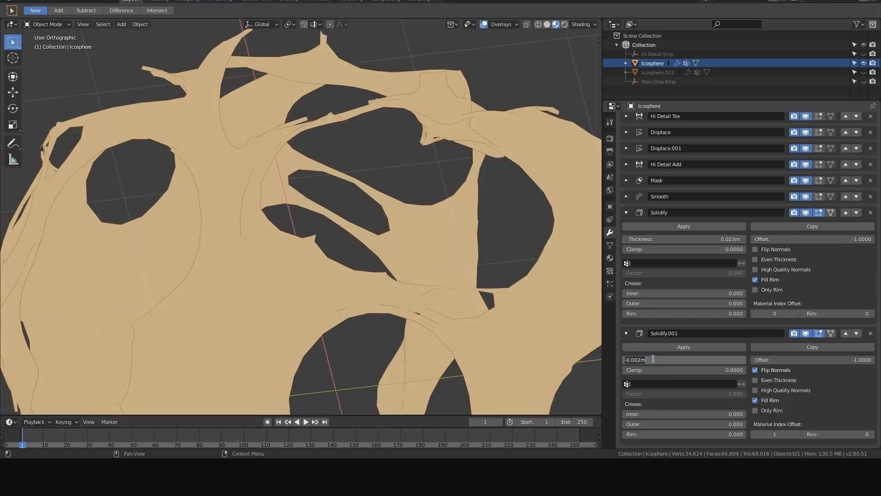
text(-0.005m)
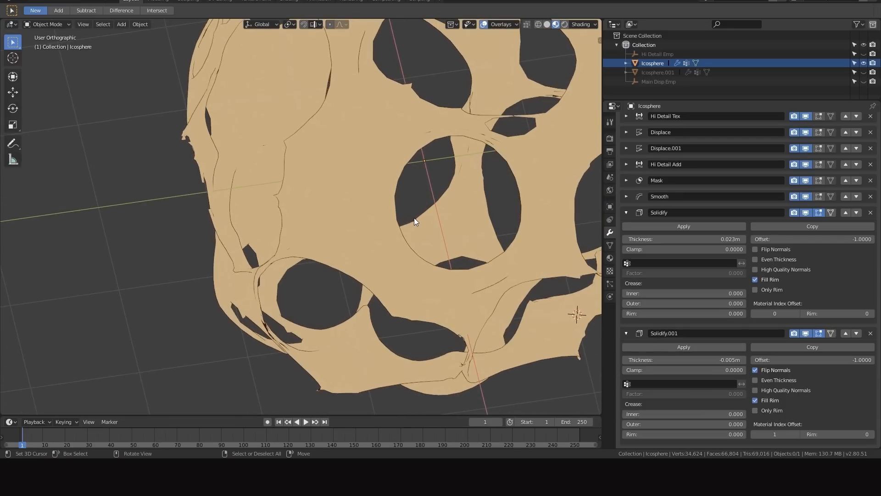
mouse_move(401, 254)
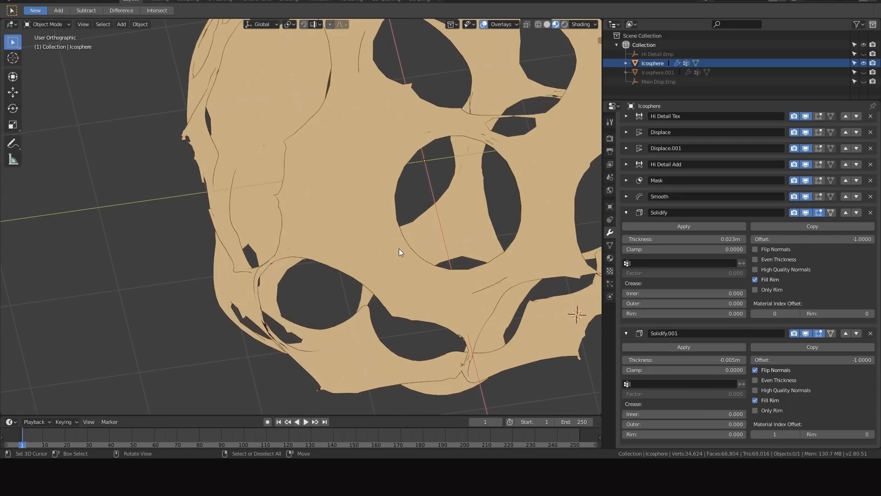
mouse_move(440, 132)
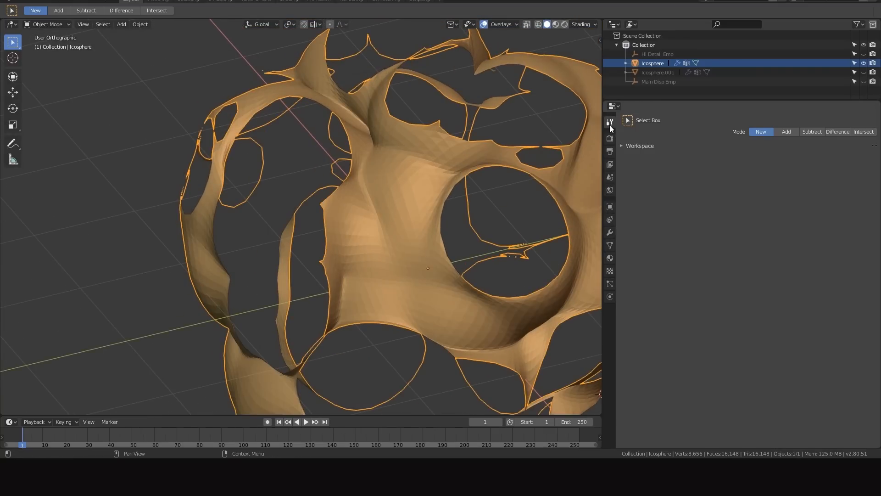
Browse the Render, Output and View Layer settings while inspecting the shell's torn edges
click(609, 138)
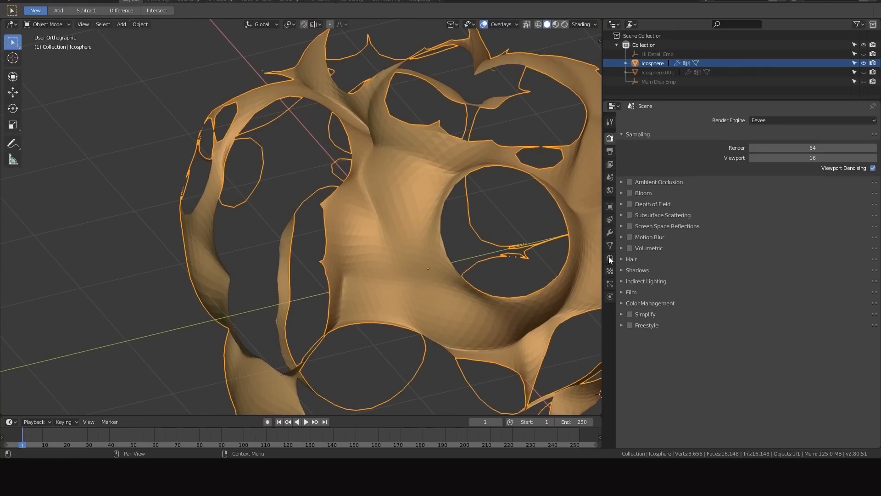
click(609, 151)
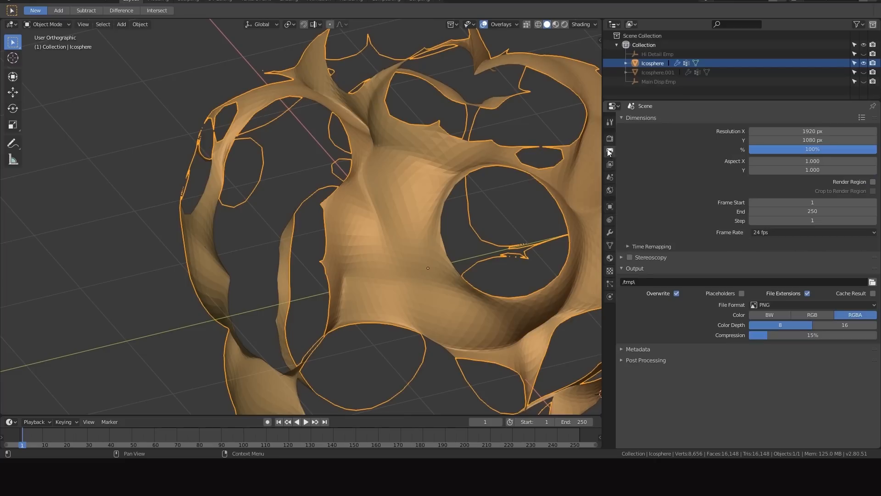
click(610, 164)
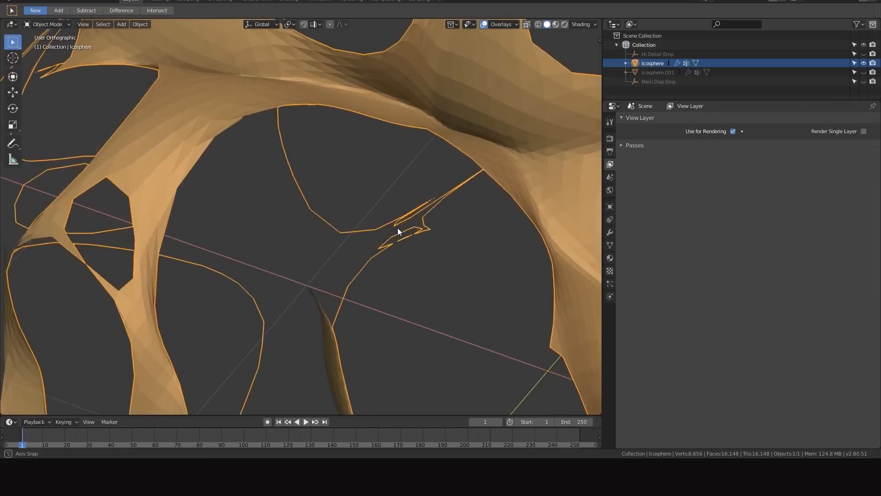
drag(399, 232, 391, 242)
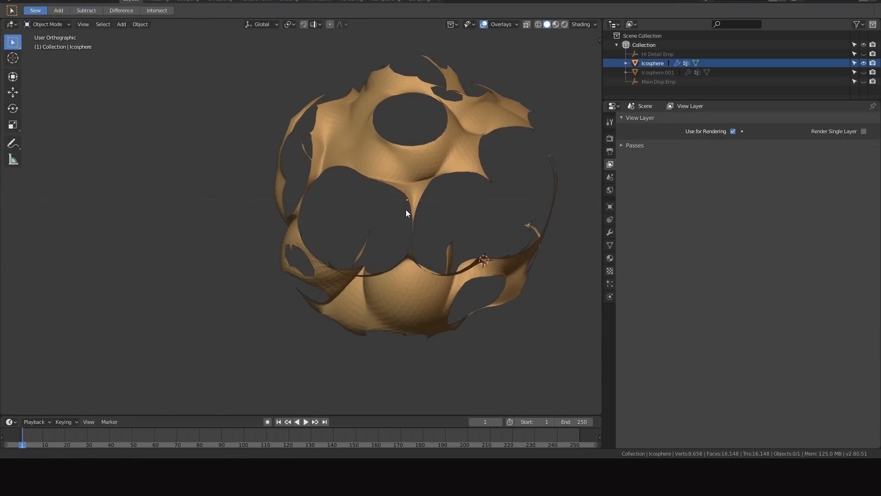
drag(407, 212, 478, 283)
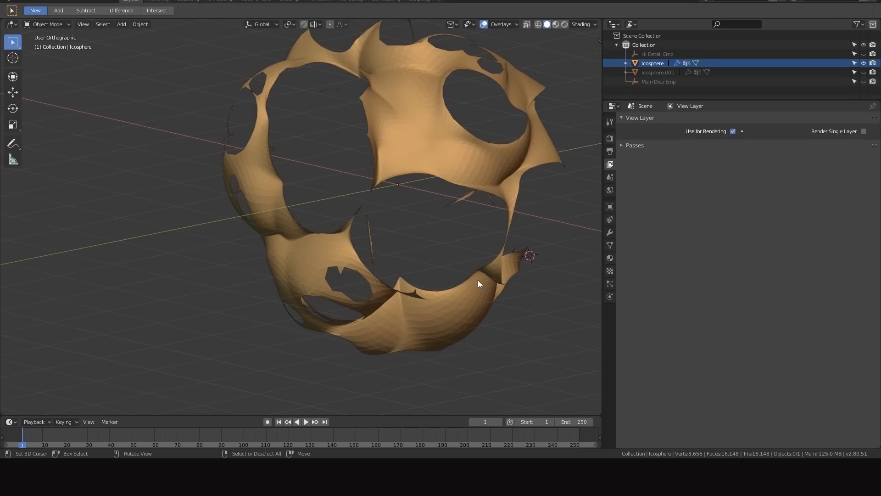
mouse_move(462, 275)
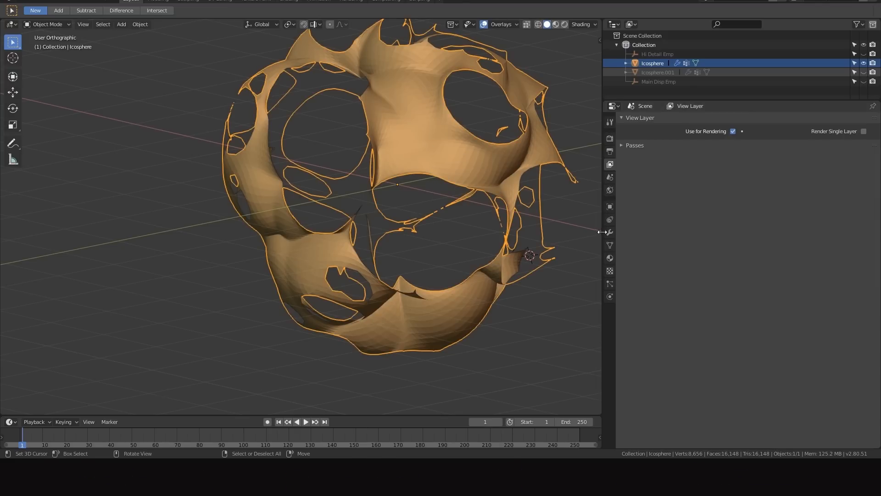
Return to the Icosphere's modifier stack and start adding another modifier
click(610, 231)
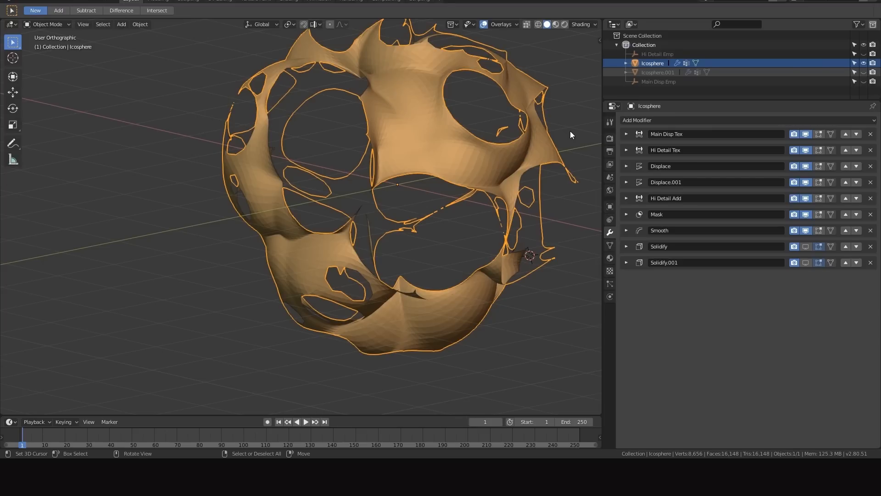
mouse_move(534, 140)
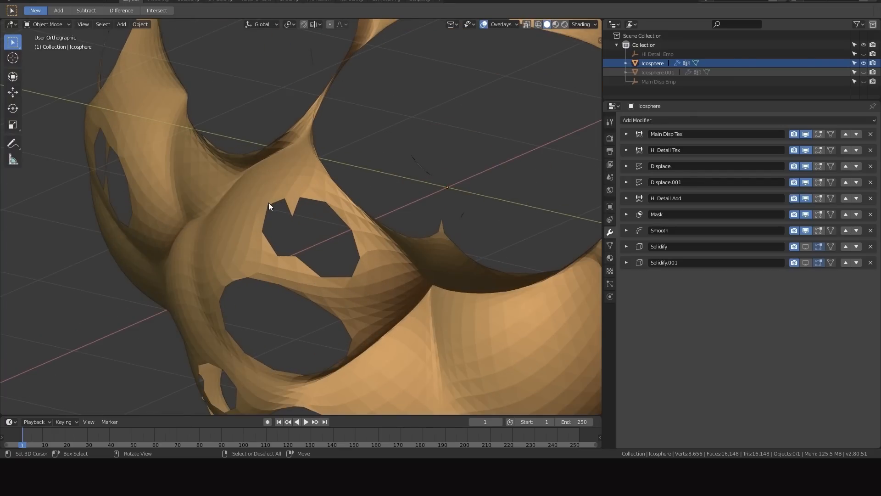
drag(270, 207, 340, 242)
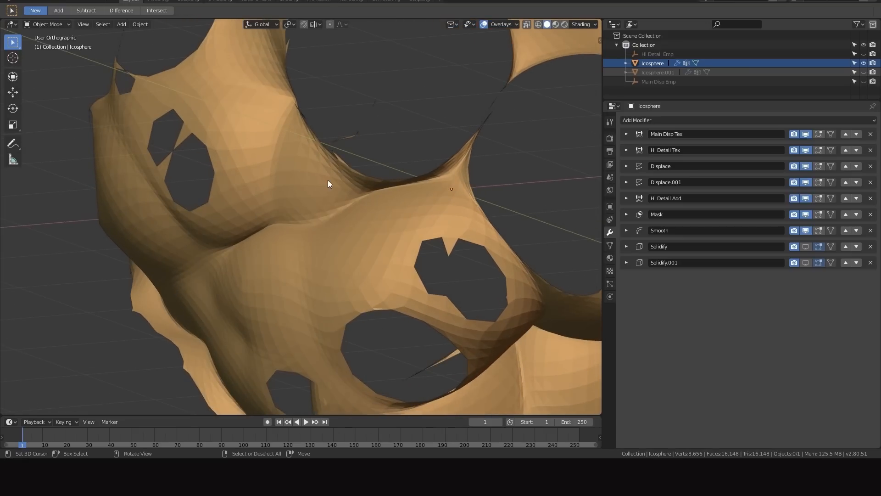
mouse_move(480, 215)
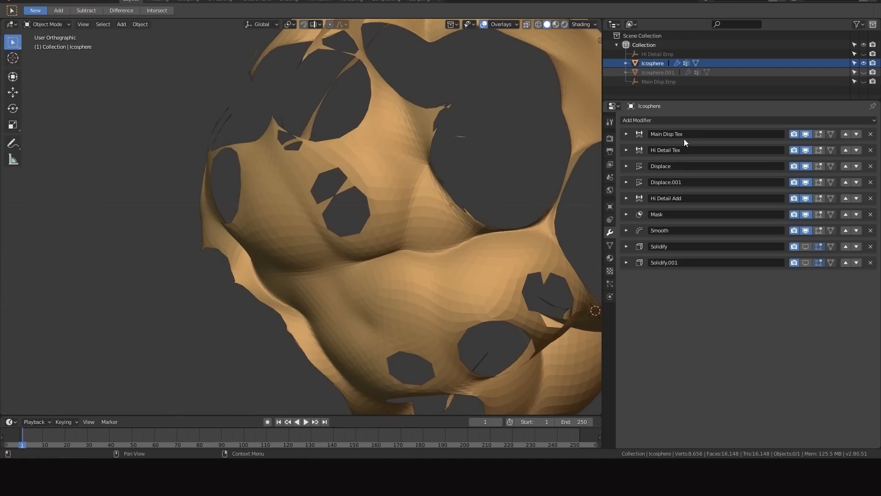
click(637, 121)
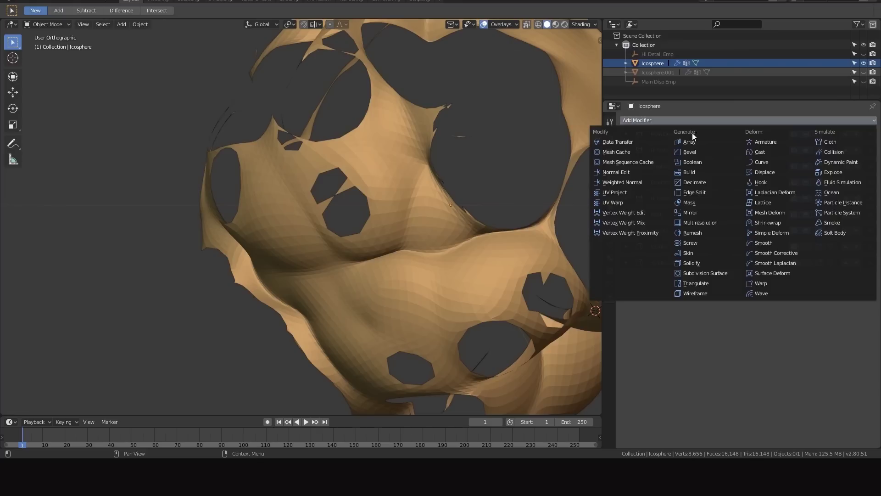
Add a Bevel modifier and move it down below Displace.001 in the stack
click(685, 152)
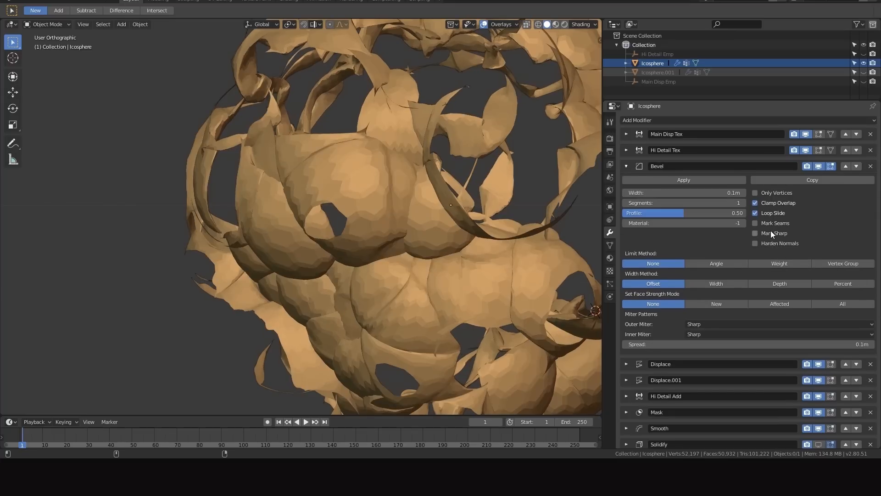
mouse_move(857, 167)
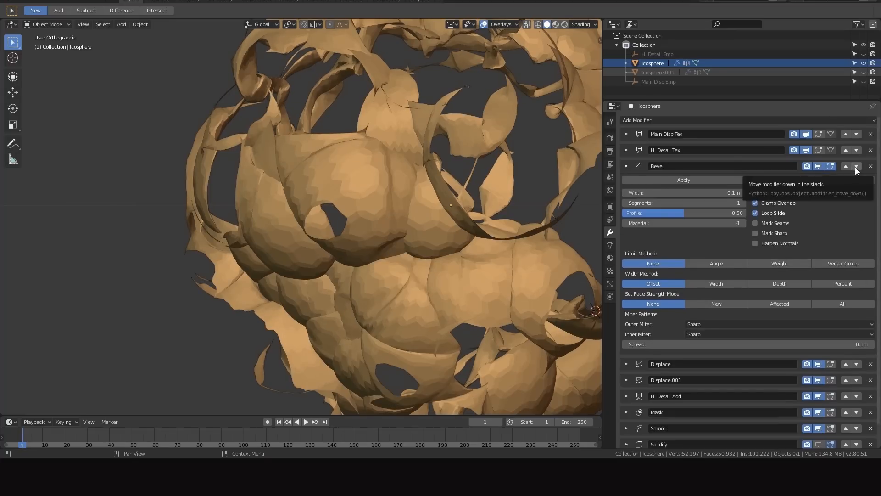
click(856, 166)
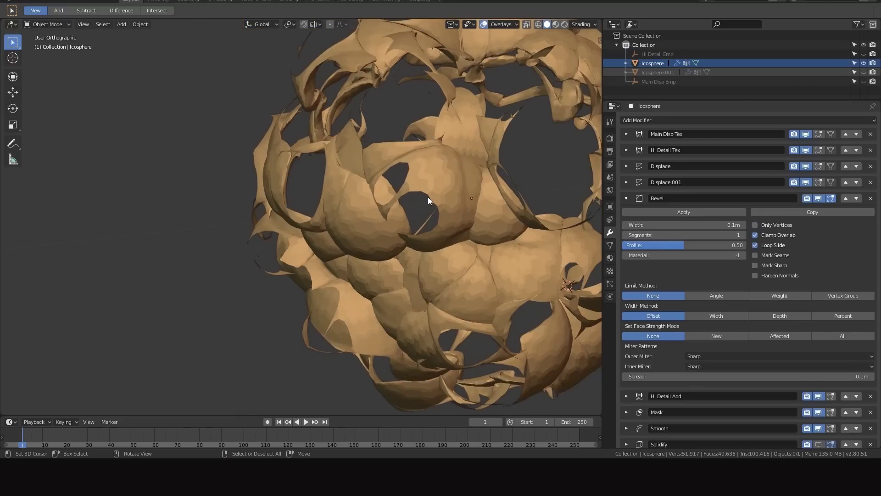
mouse_move(490, 223)
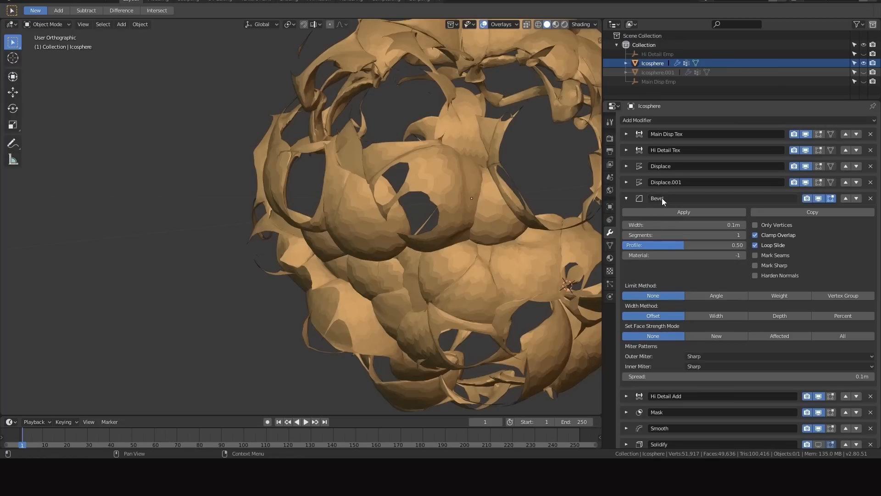
mouse_move(666, 198)
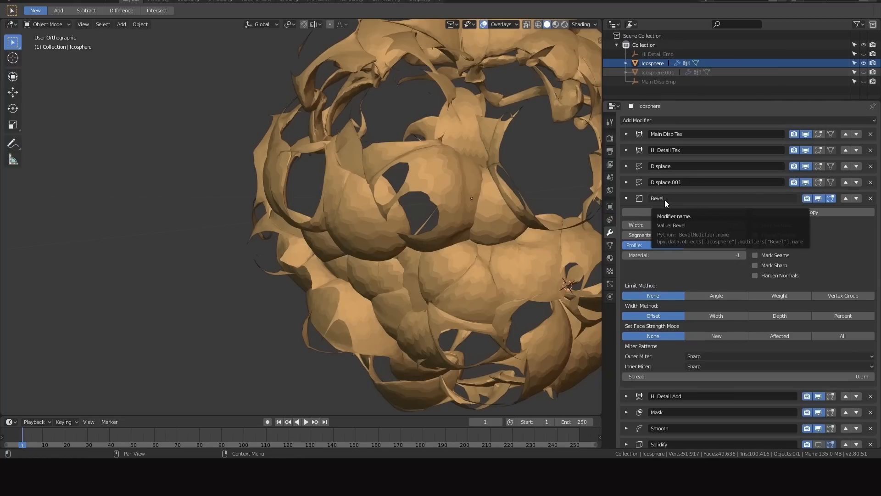
mouse_move(665, 199)
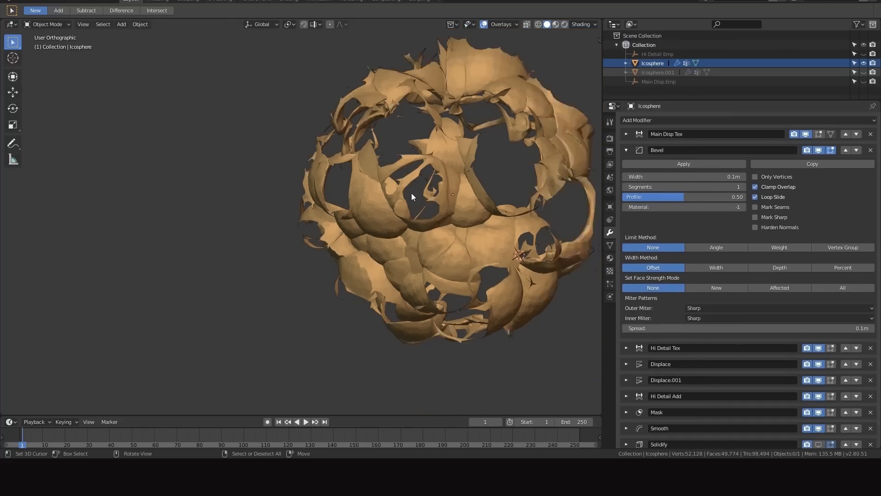
Add a Smooth.001 modifier beneath the Bevel and collapse its settings
click(636, 119)
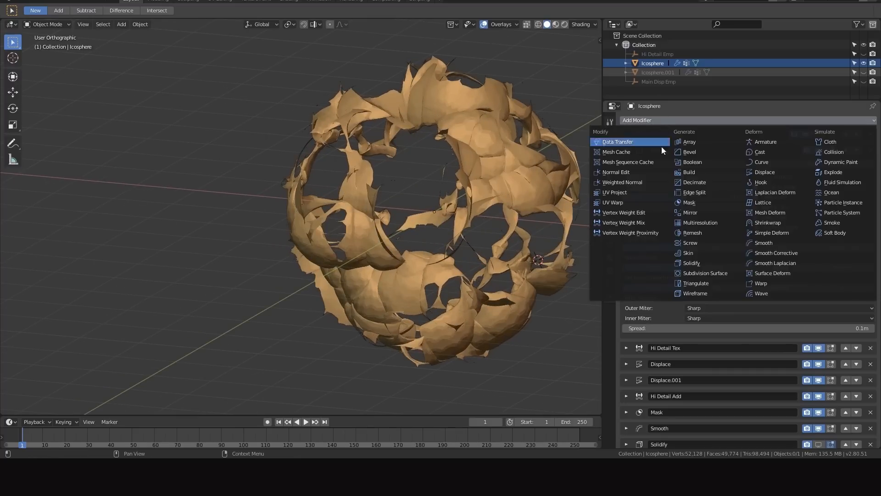
mouse_move(759, 263)
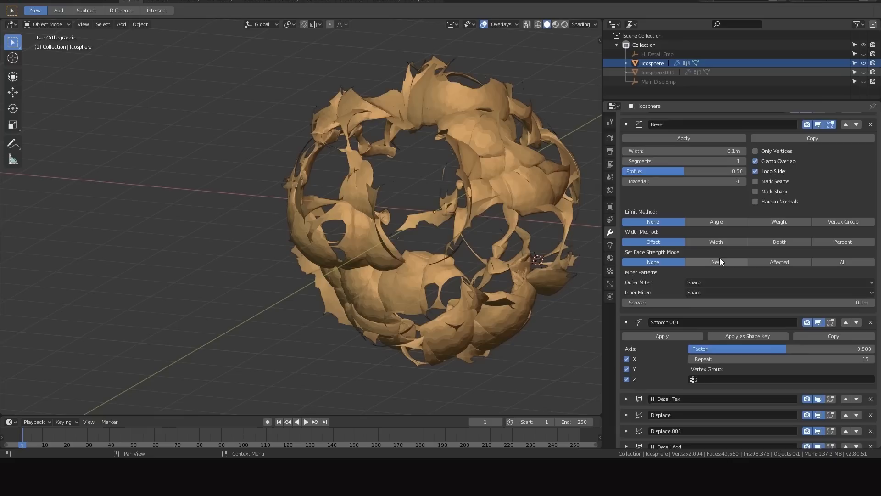
click(627, 348)
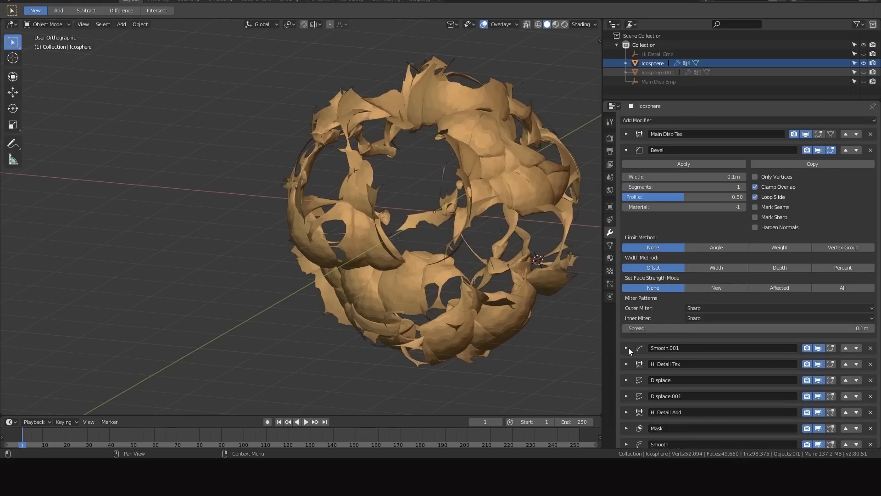
mouse_move(610, 232)
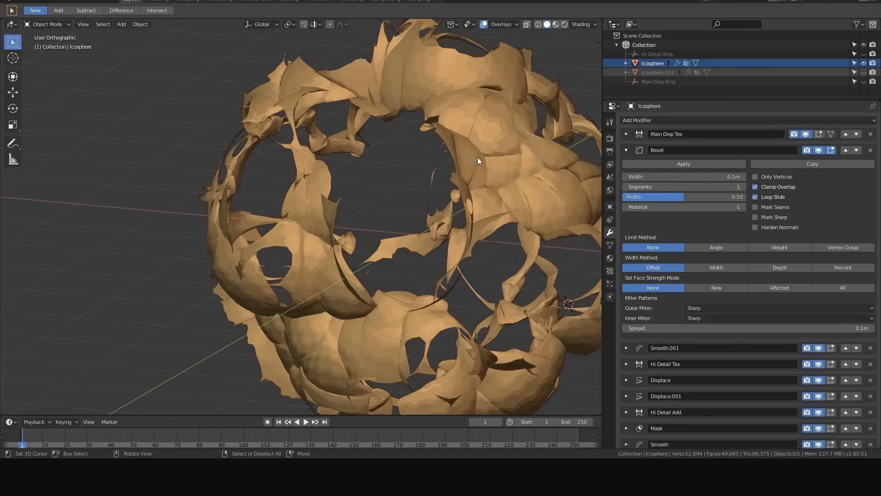
mouse_move(457, 150)
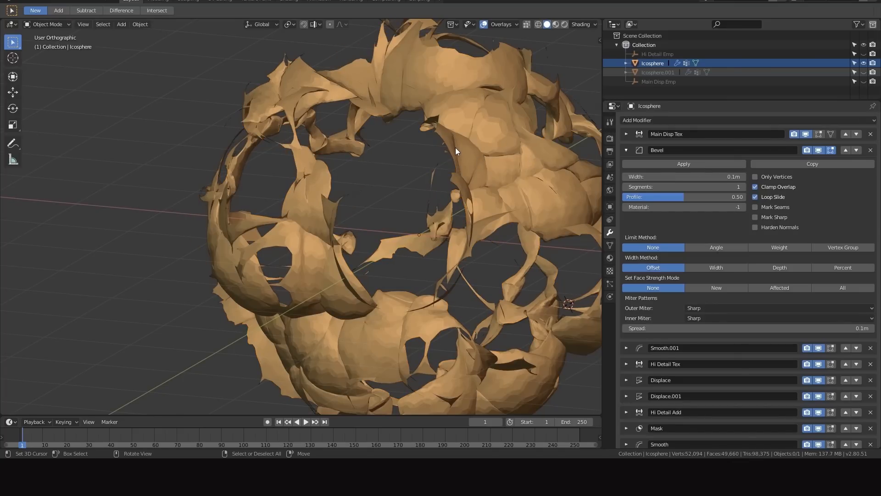
mouse_move(460, 154)
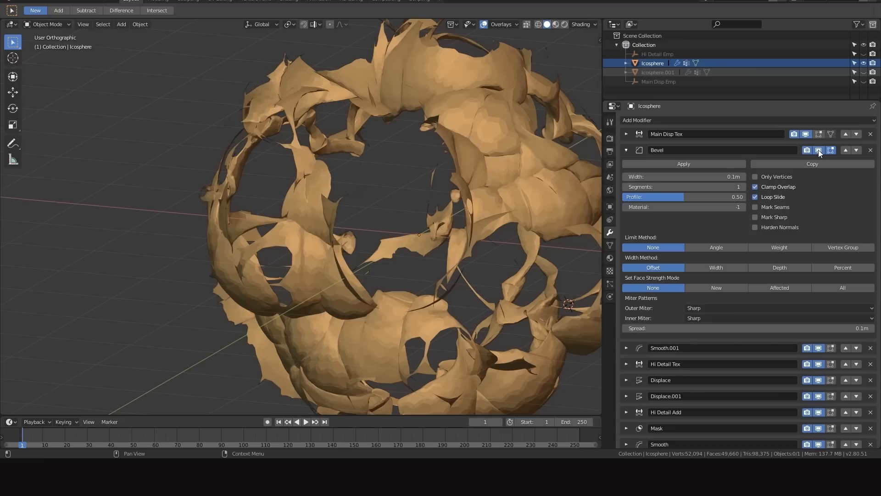
mouse_move(819, 151)
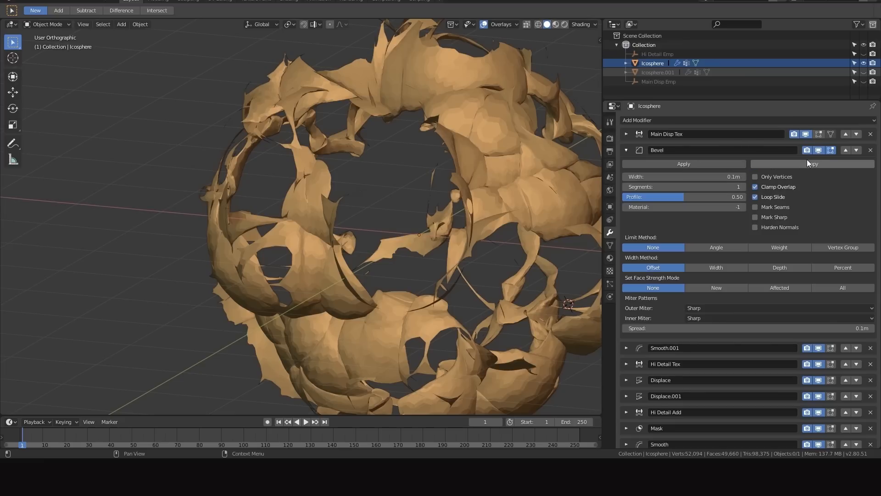
mouse_move(797, 171)
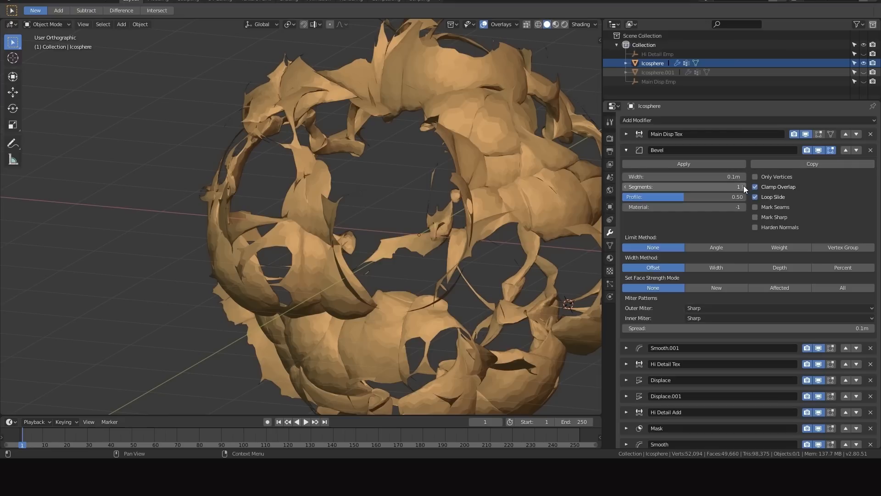
Raise the Bevel modifier to 2 segments at 0.1 m width and inspect the rounder shell
click(745, 187)
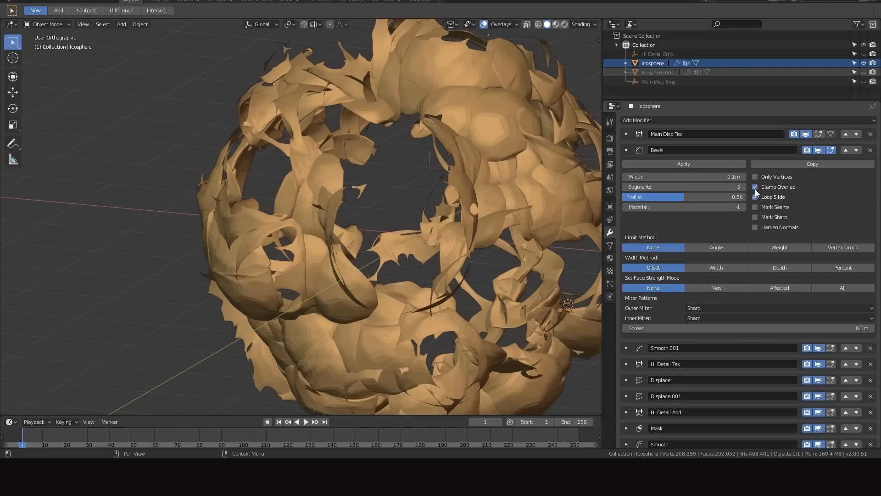
click(755, 197)
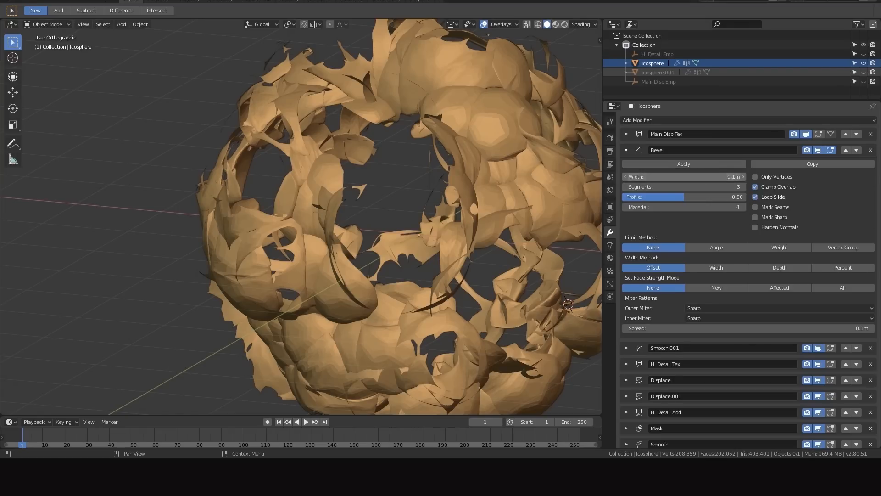
click(684, 176)
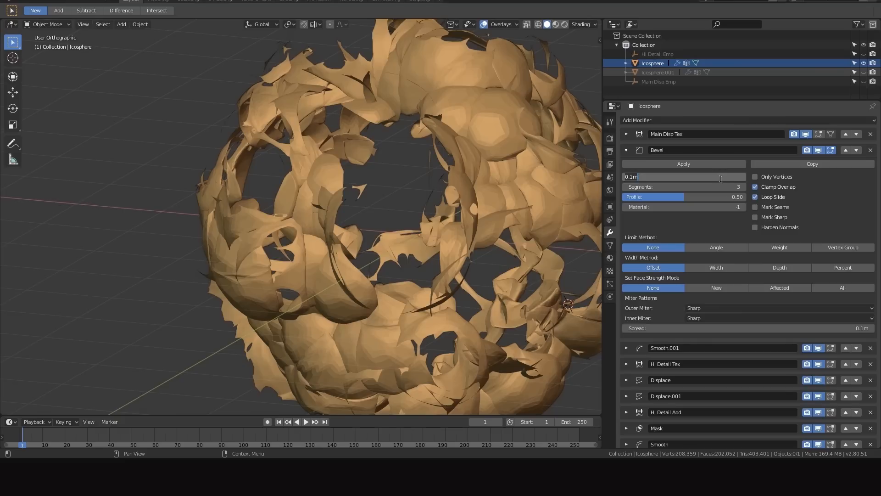
mouse_move(716, 248)
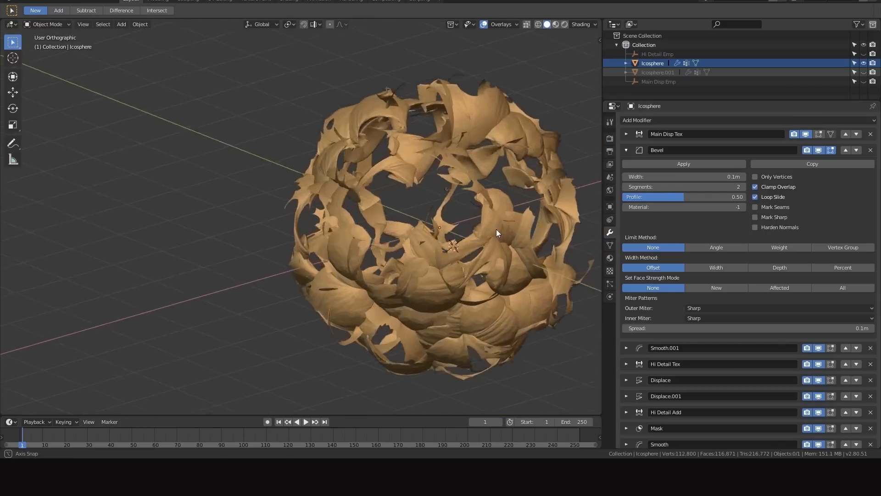
drag(498, 233, 492, 220)
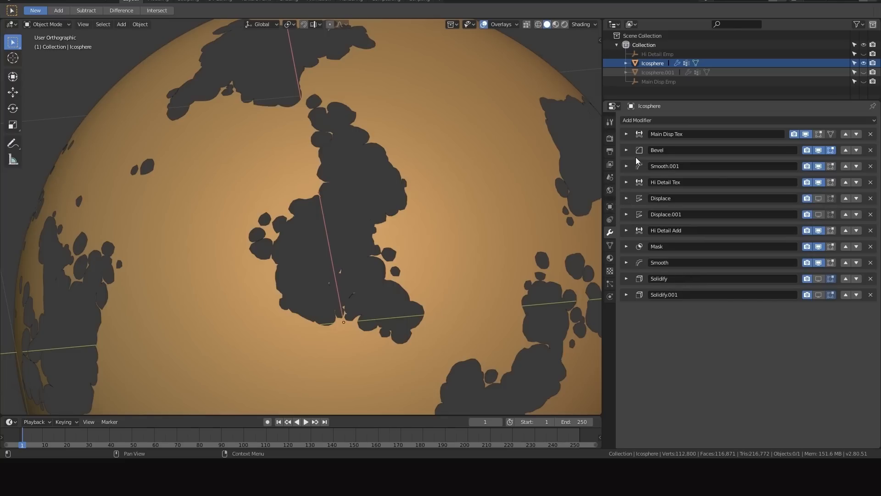
mouse_move(629, 156)
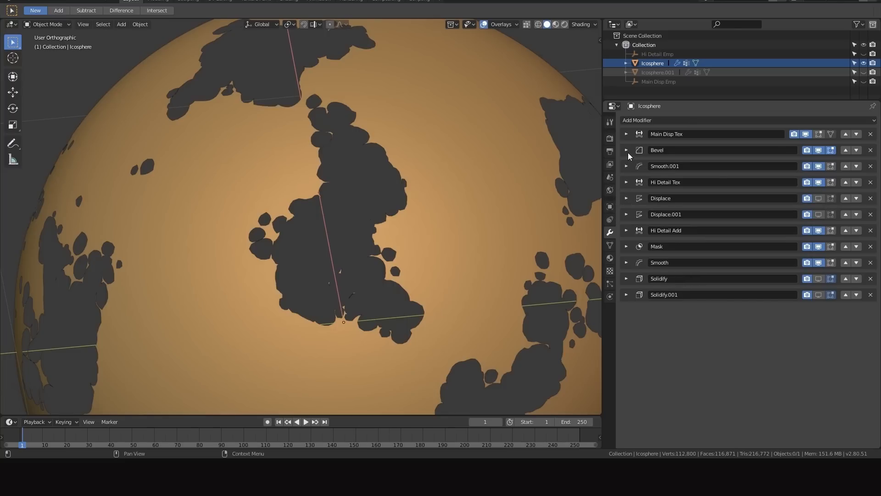
Check the Bevel Mask vertex group and re-edit Bevel segments, lightening the shell to about 52,094 vertices
click(626, 149)
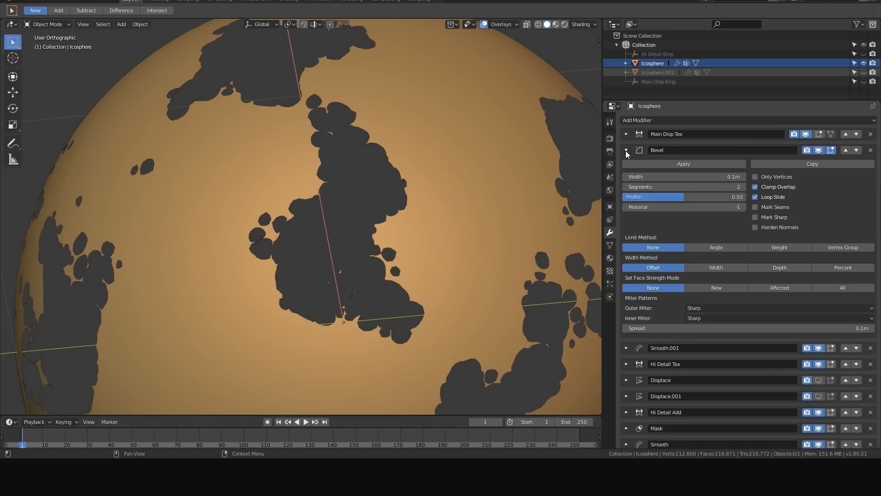
mouse_move(626, 153)
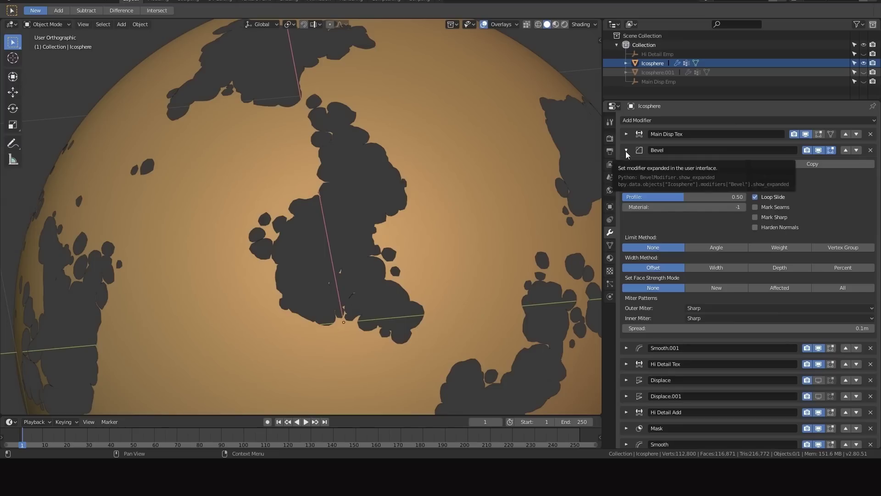
click(610, 245)
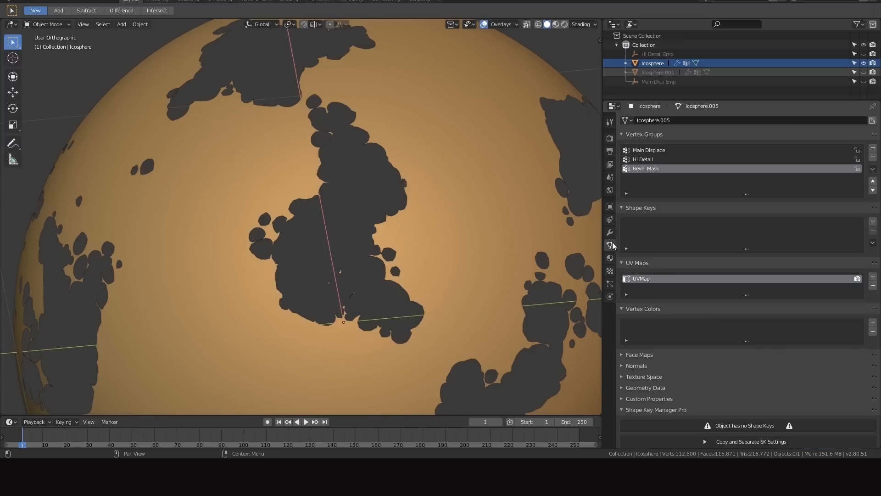
mouse_move(389, 172)
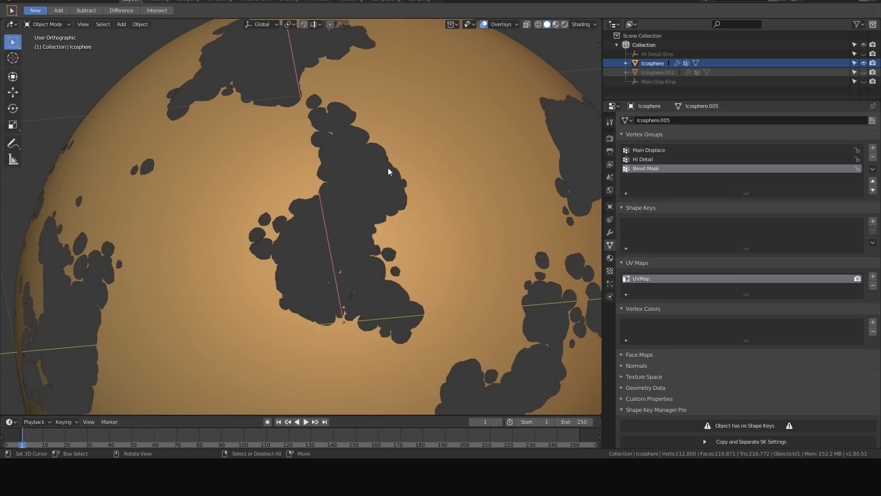
mouse_move(494, 163)
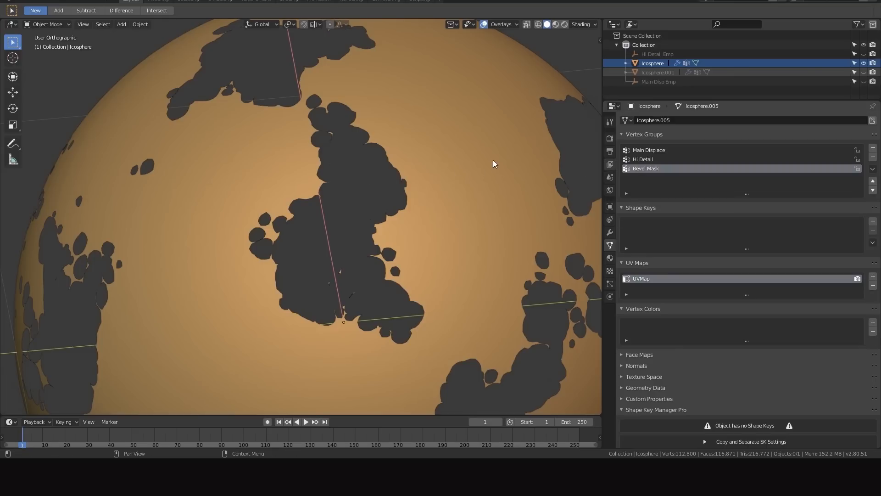
key(Tab)
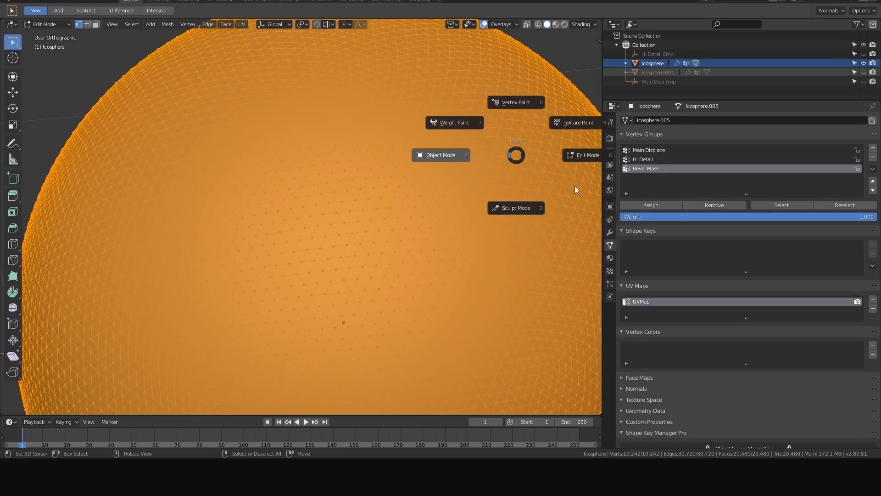
click(441, 155)
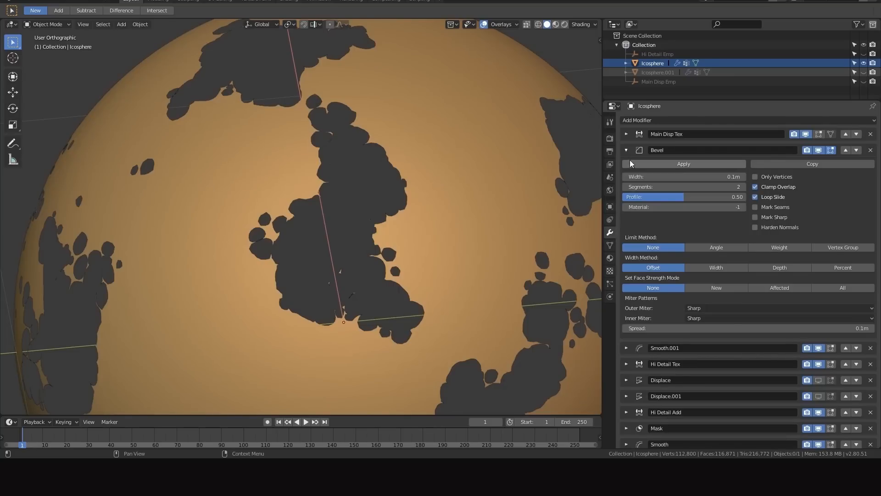
click(683, 186)
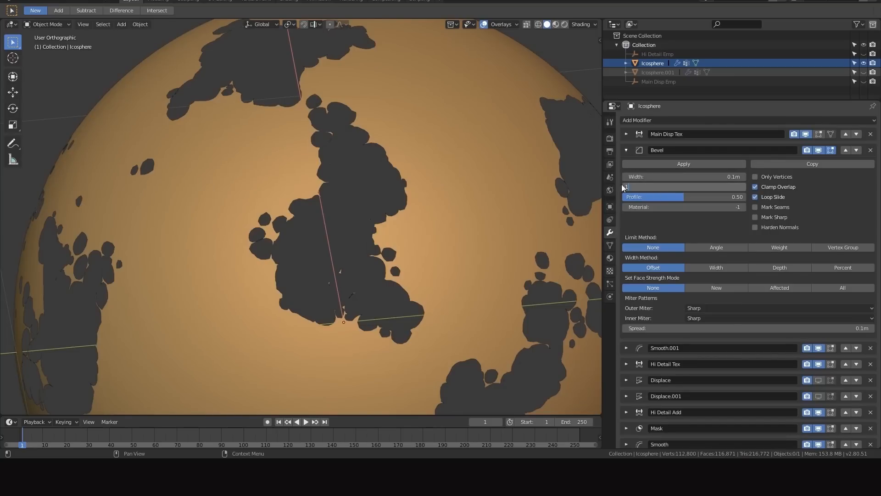
click(626, 150)
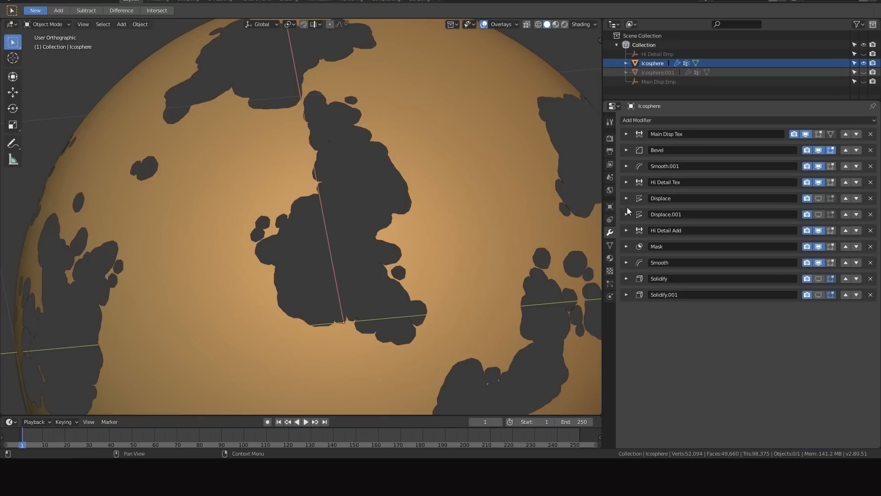
Add a Vertex Weight Mix modifier mixing Bevel Mask with Main Displace in Difference mode
click(638, 119)
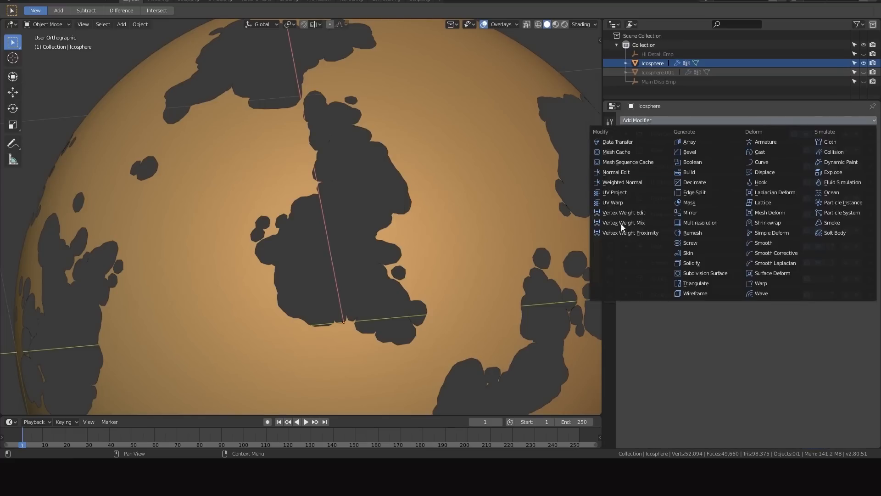
click(625, 222)
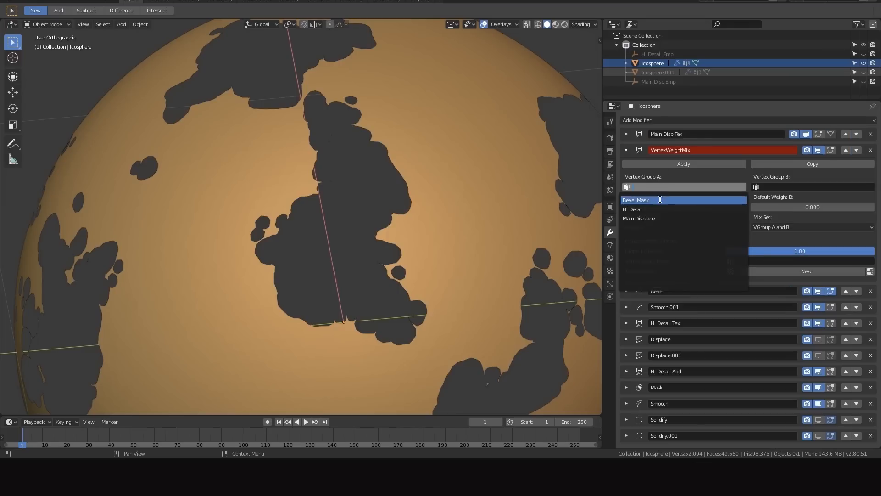
click(636, 200)
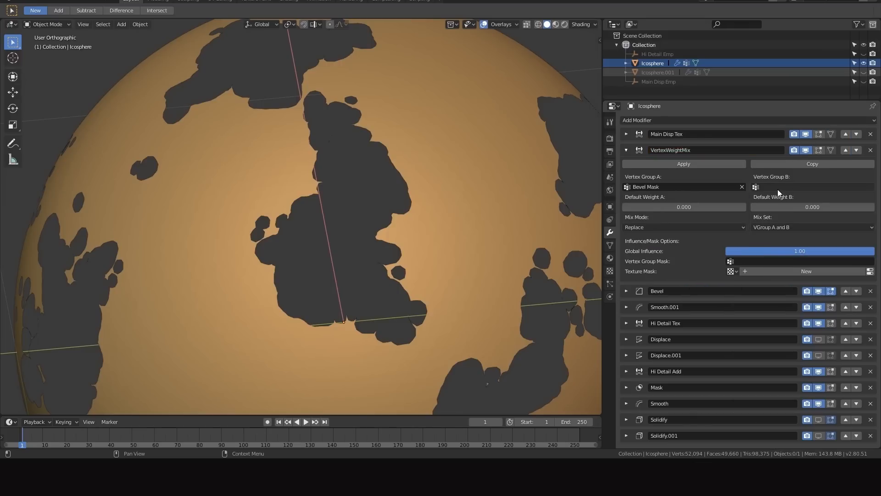
click(812, 186)
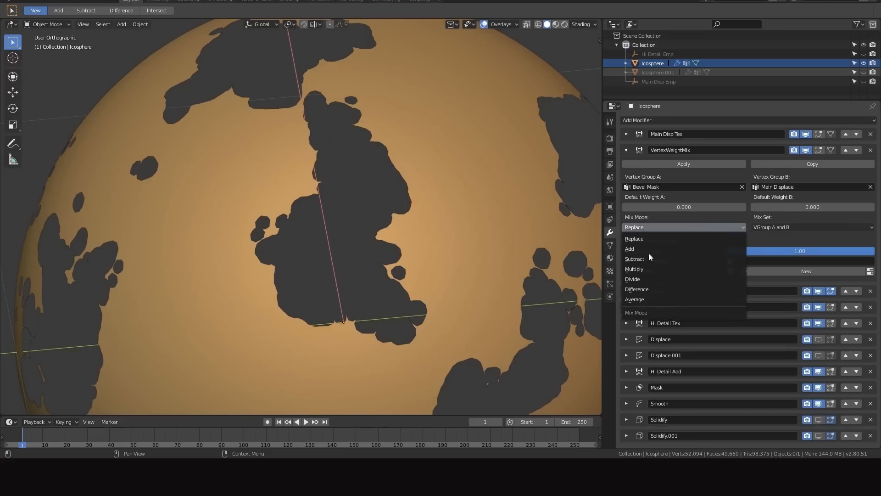
click(811, 227)
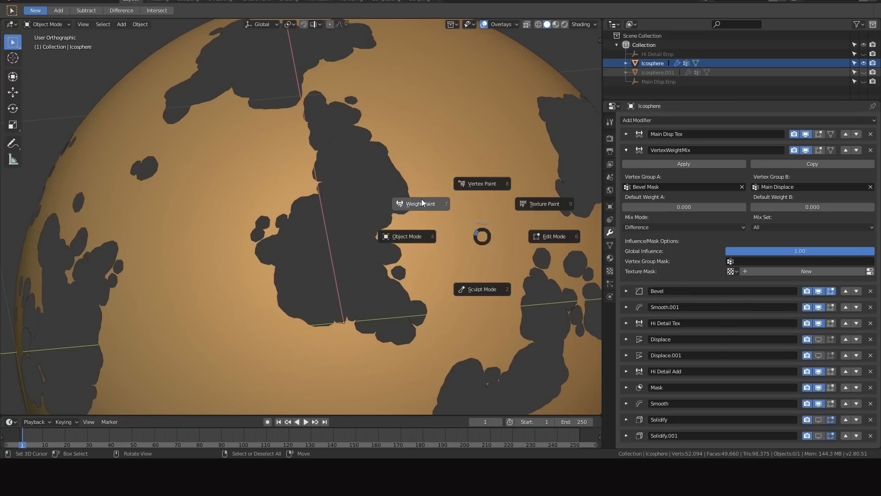
Compare Main Displace and Bevel Mask weights in weight paint, then review the Mask modifier's 0.734 threshold
click(420, 204)
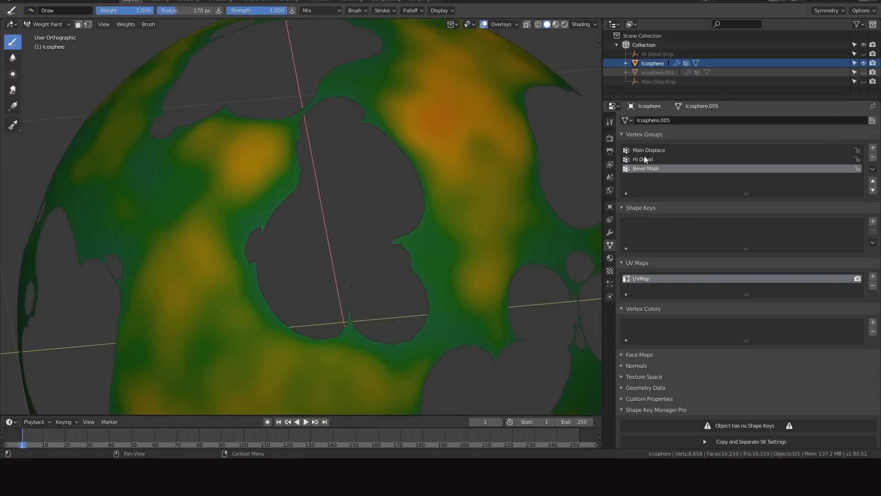
click(648, 149)
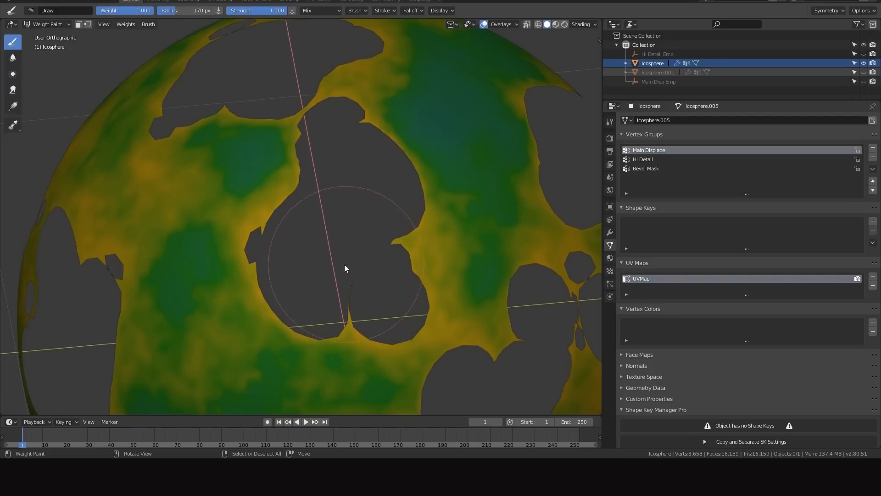
click(646, 169)
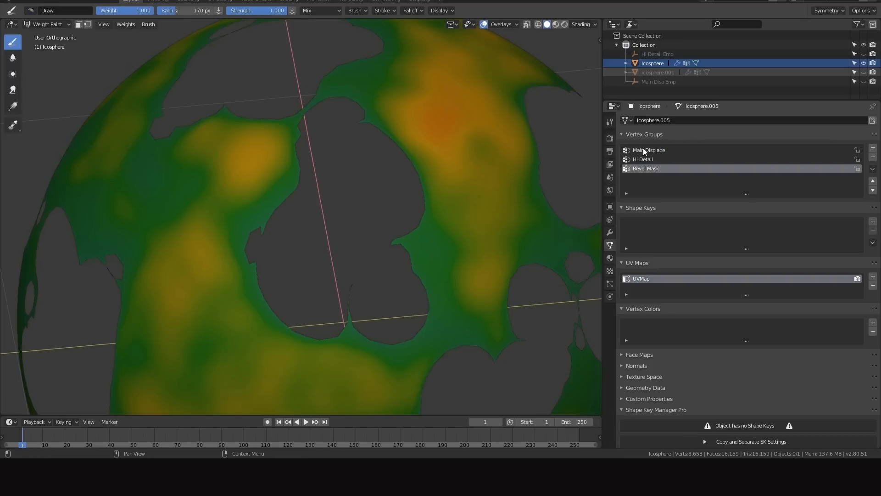
click(649, 151)
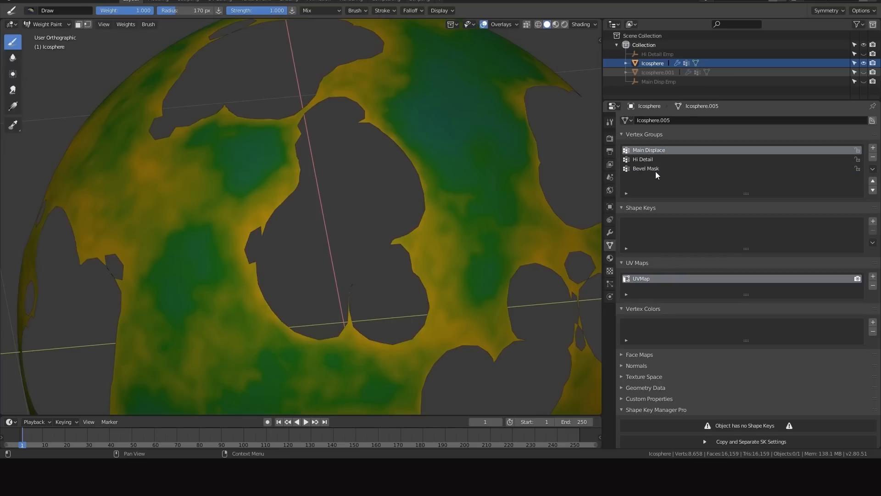
click(609, 232)
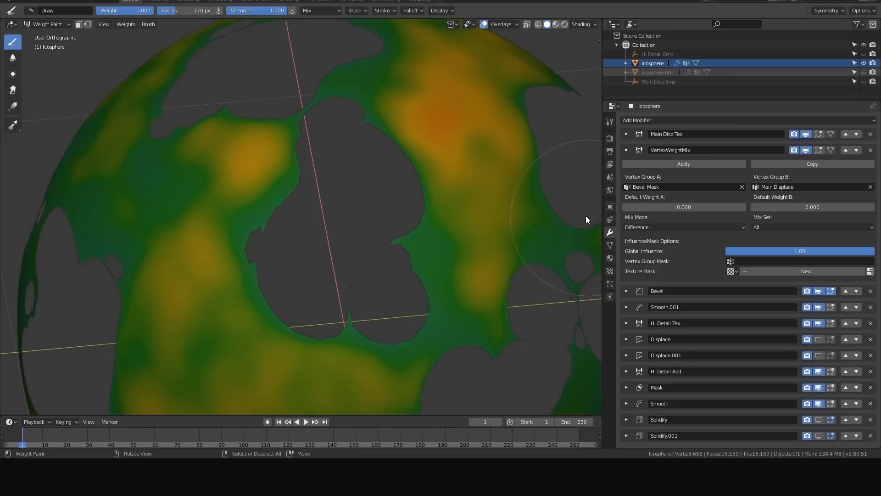
mouse_move(542, 149)
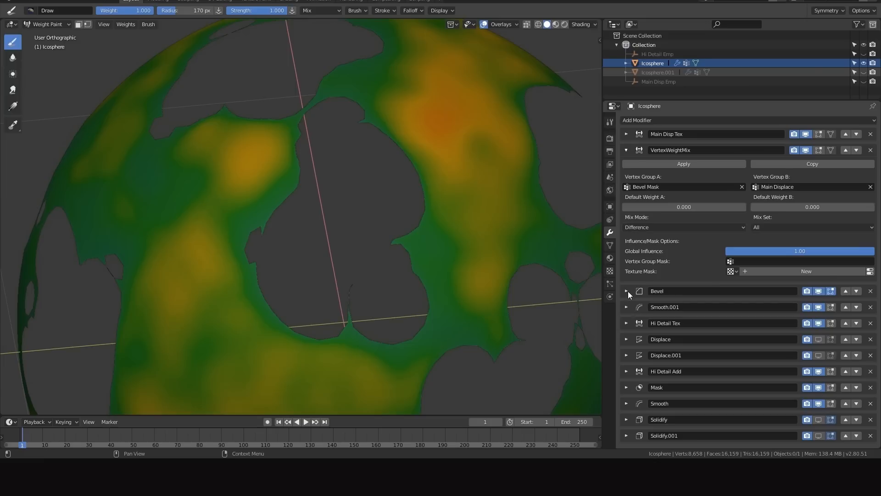
mouse_move(652, 404)
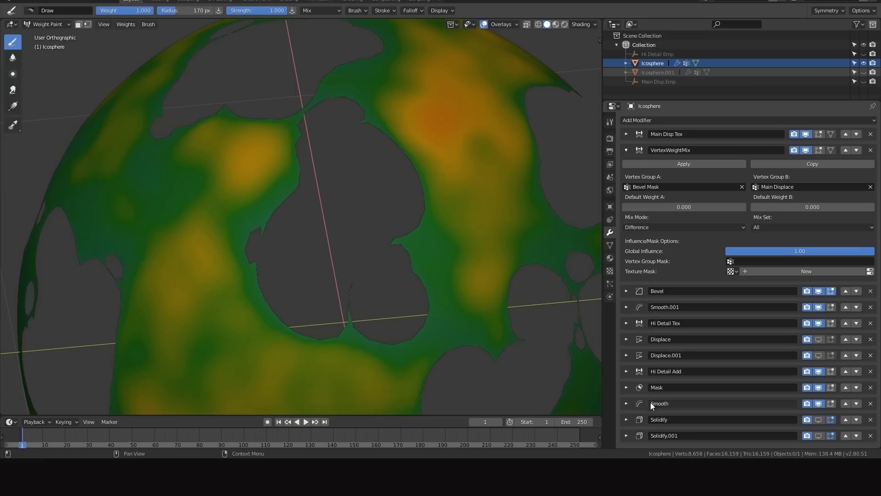
click(627, 387)
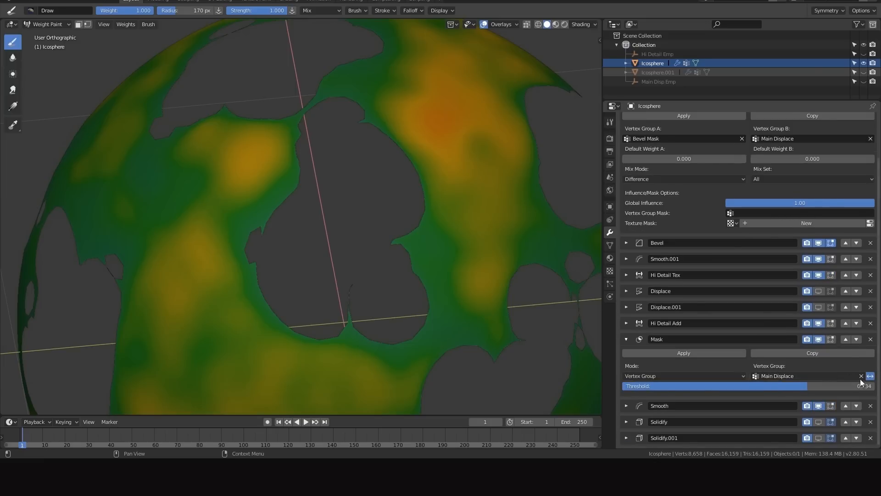
Switch the Vertex Weight Mix mode from Difference to Replace
click(684, 228)
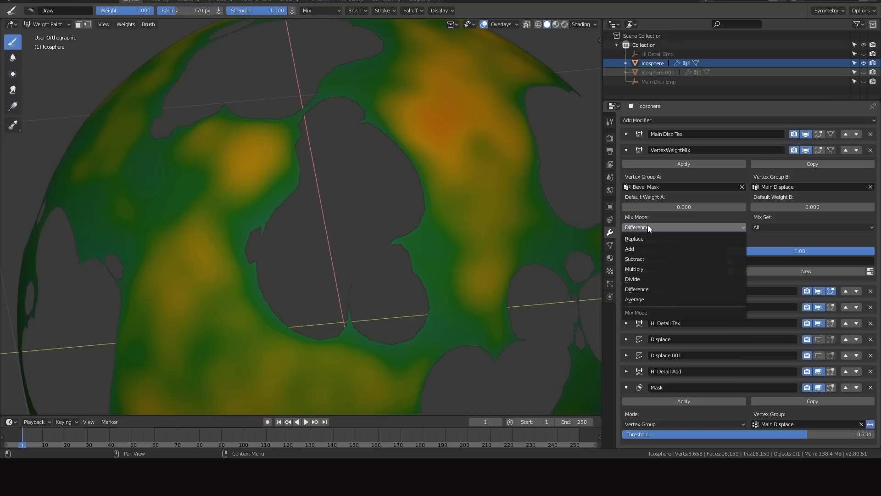
click(634, 238)
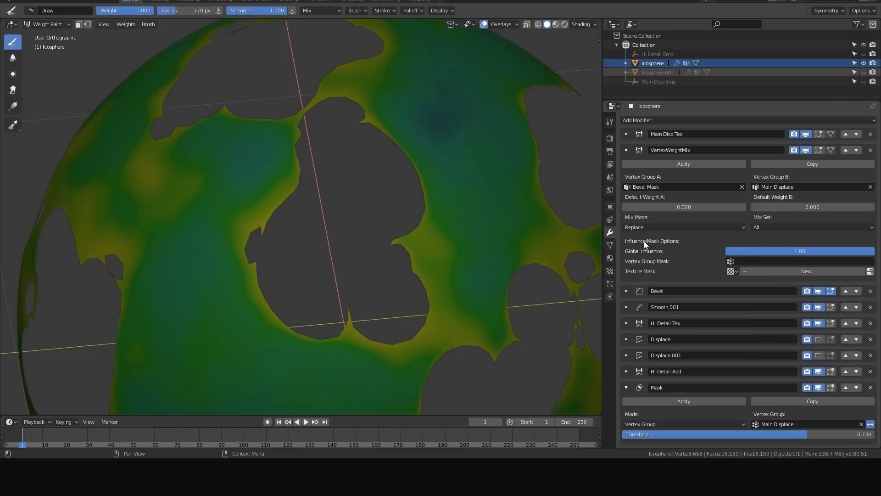
mouse_move(341, 115)
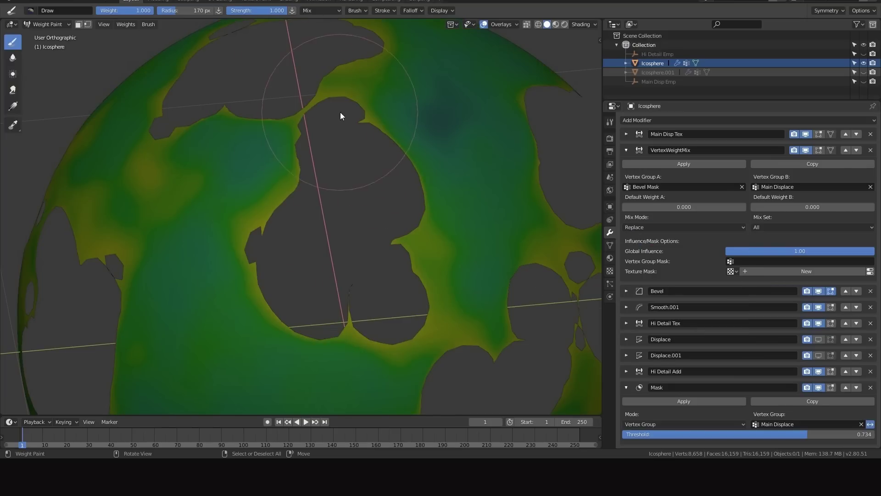
mouse_move(430, 318)
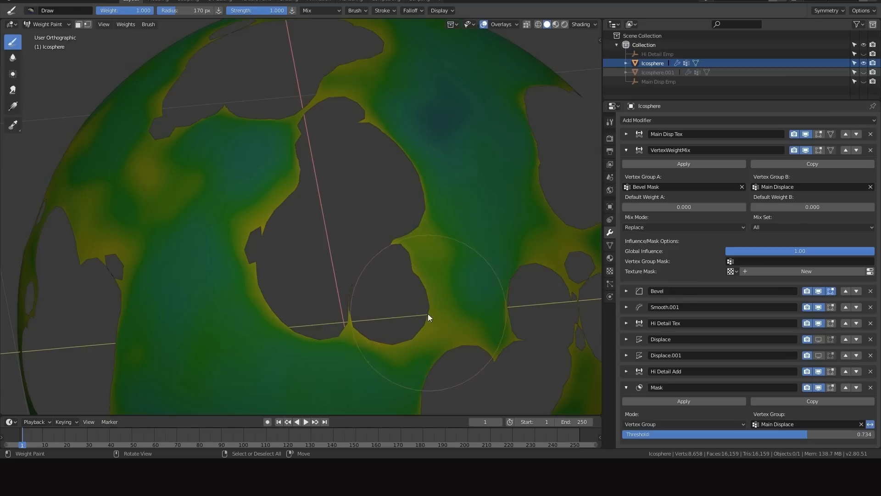
mouse_move(460, 129)
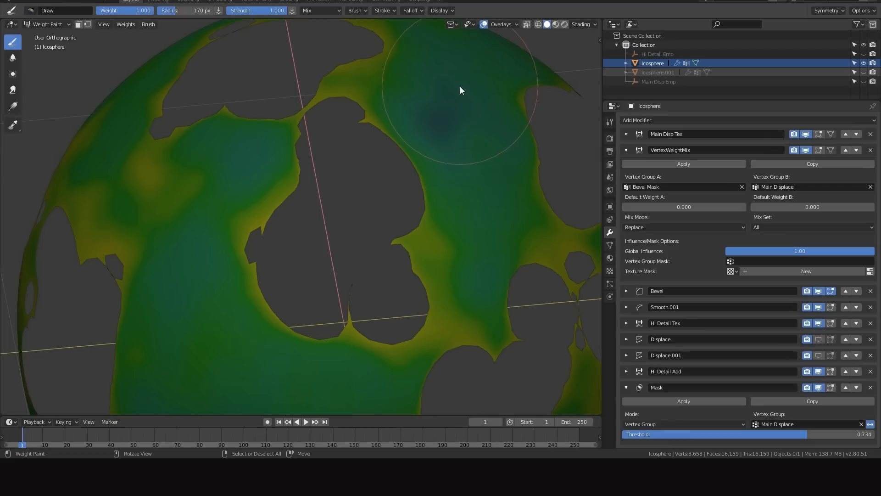
mouse_move(468, 88)
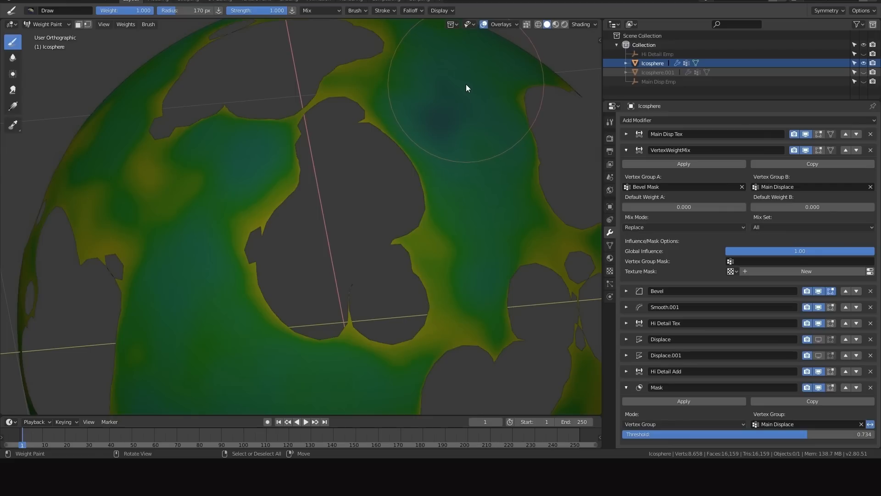
mouse_move(472, 128)
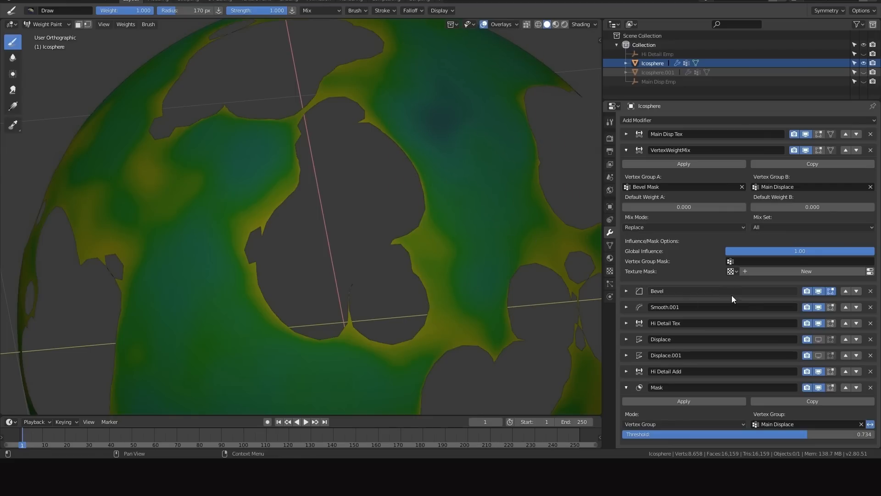
mouse_move(341, 181)
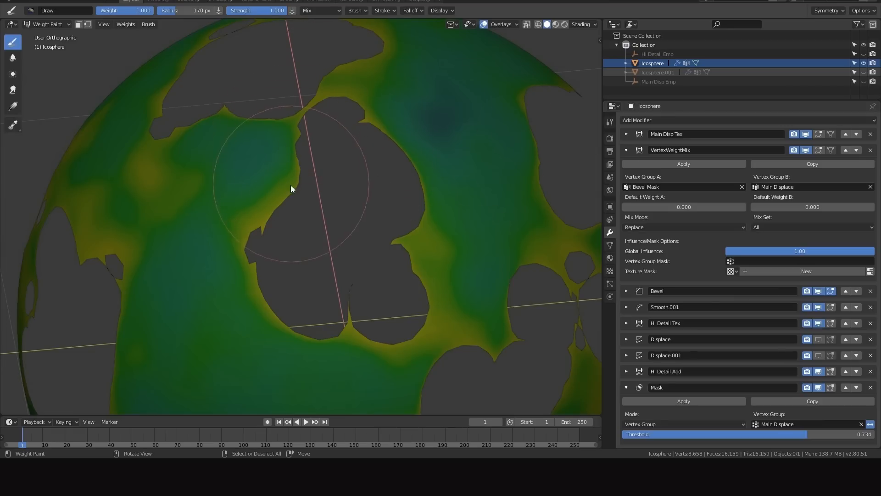
mouse_move(459, 317)
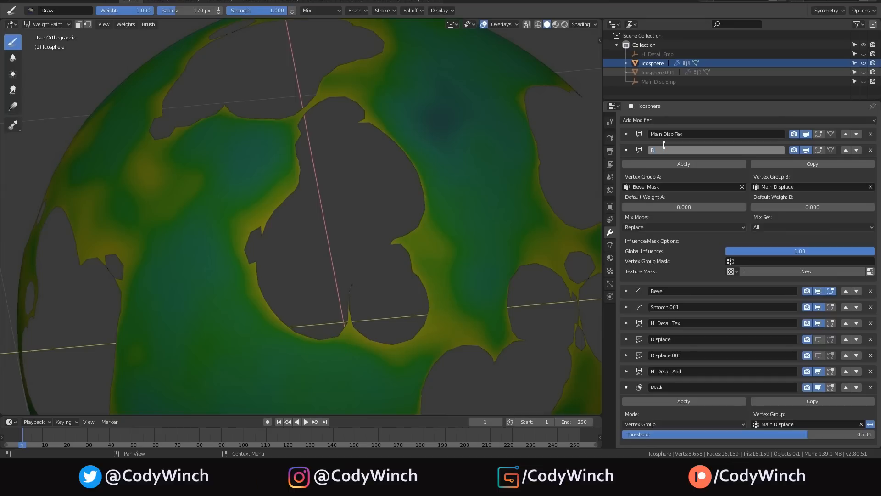
Name the mix Bevel Copy and add a second weight mix Bevel Add using Add mode
text(Bevel Copy)
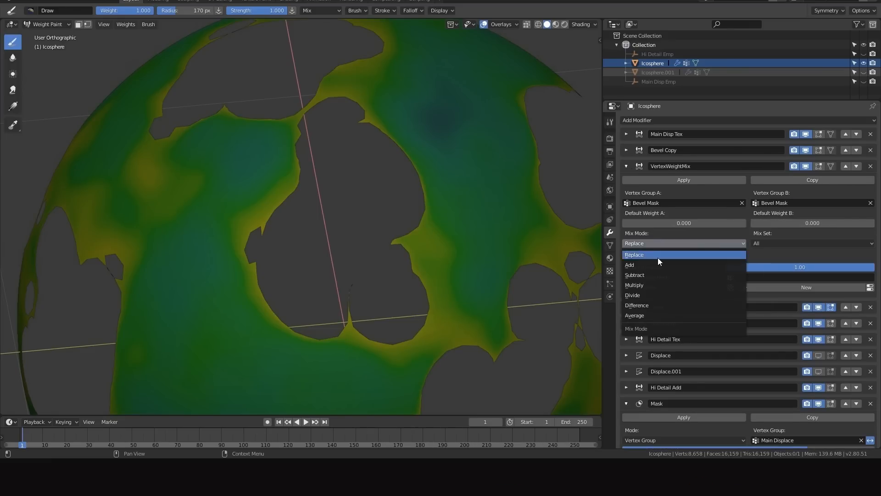
click(629, 265)
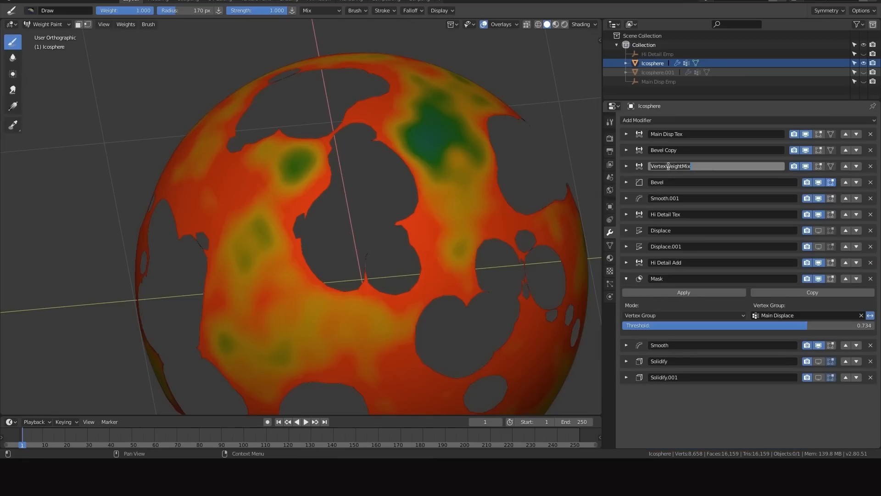
text(Bevel Add)
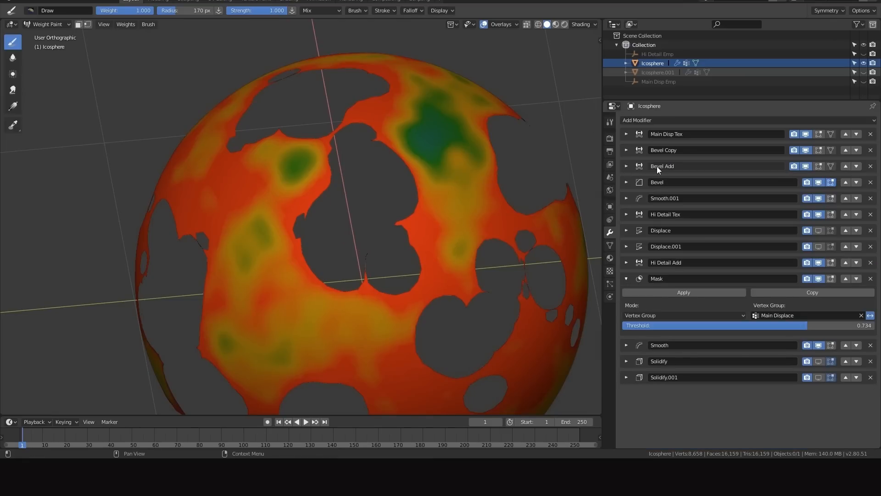
click(637, 119)
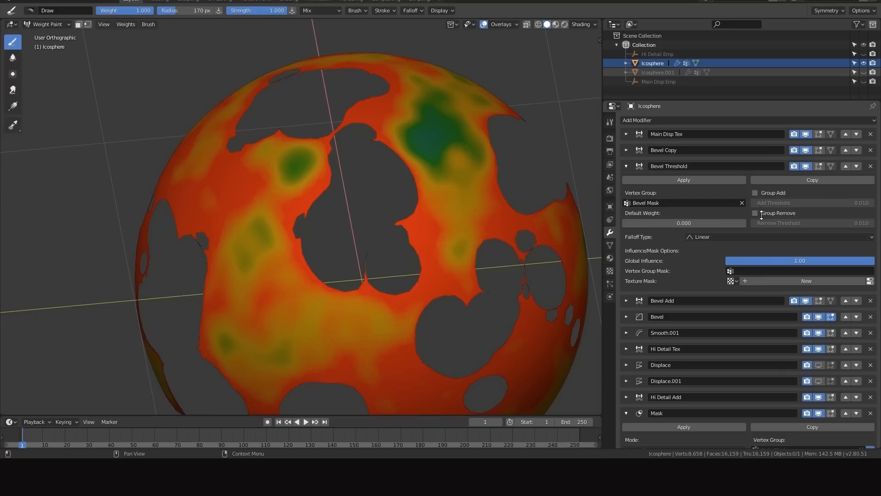
Make the Bevel Threshold weight edit remove Bevel Mask vertices below 0.520
click(755, 213)
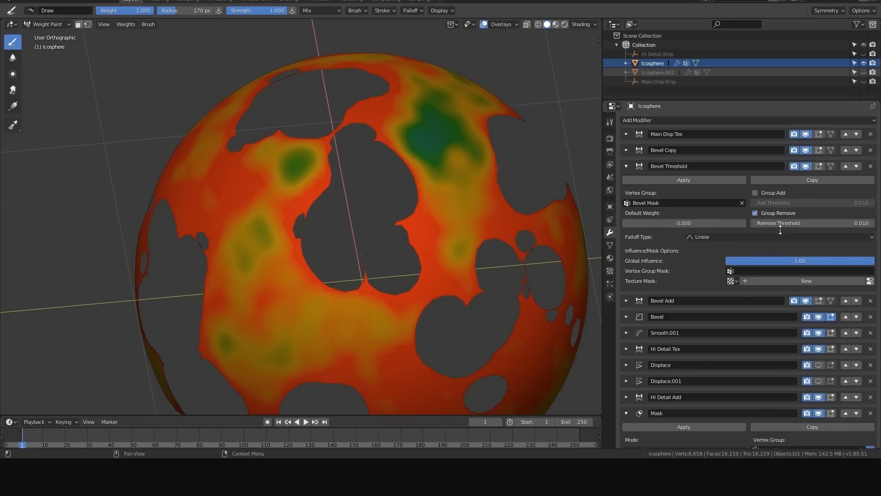
drag(776, 222, 843, 222)
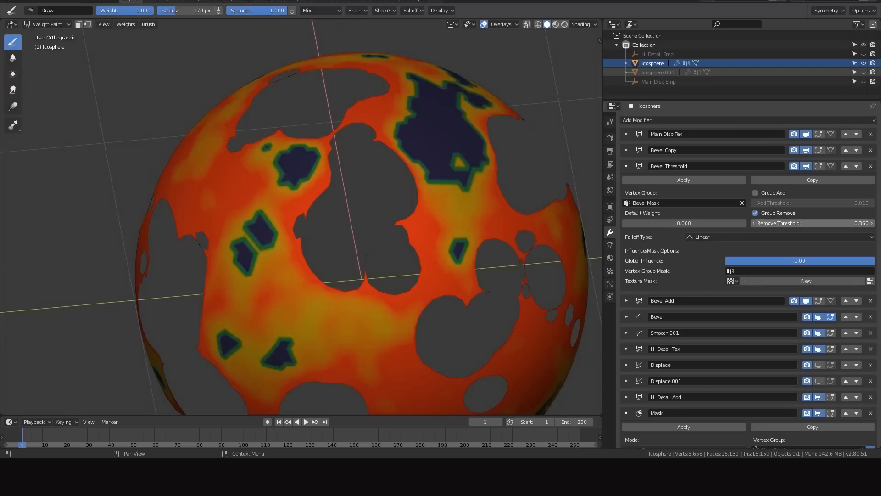
click(873, 223)
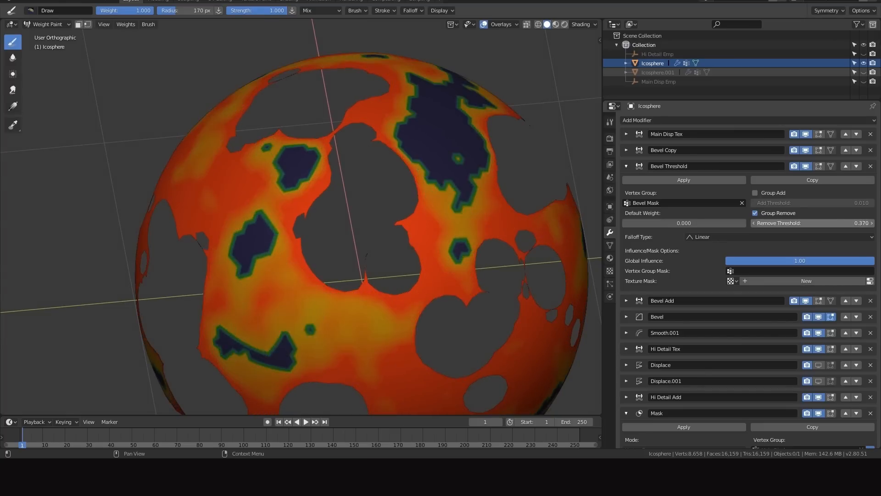
drag(798, 222, 827, 222)
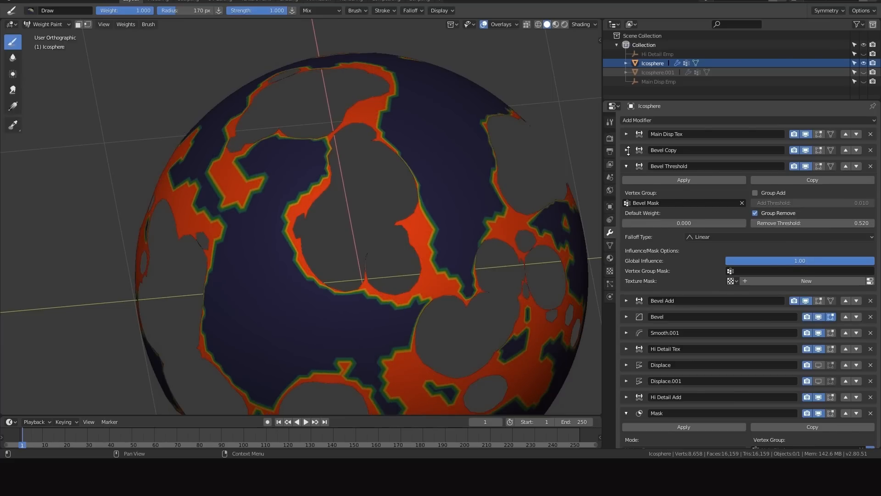
click(626, 150)
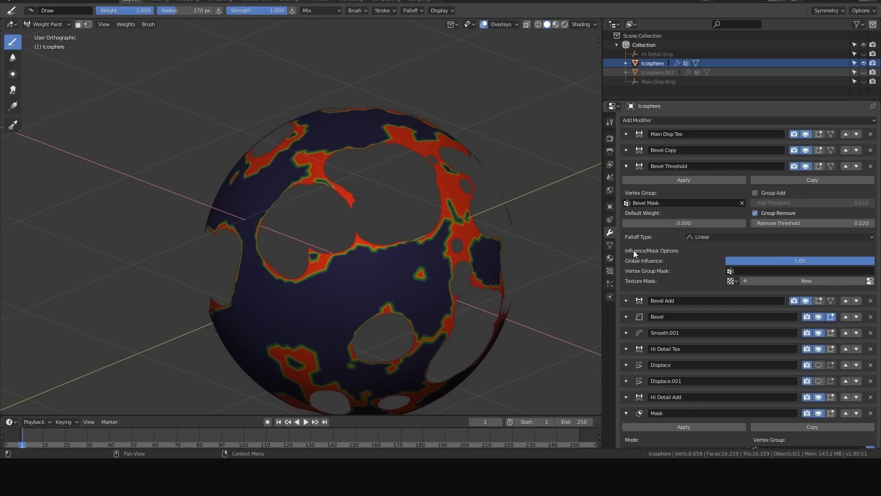
click(626, 300)
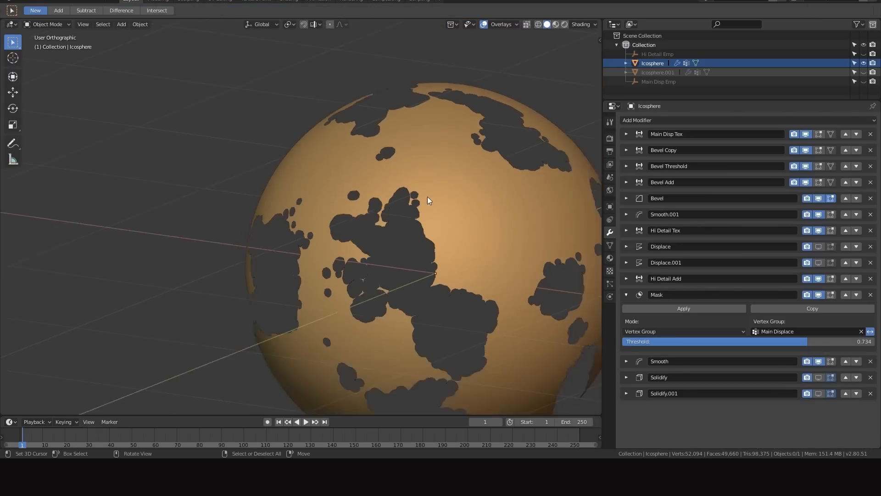
Set the Bevel modifier's Limit Method to Vertex Group
click(518, 24)
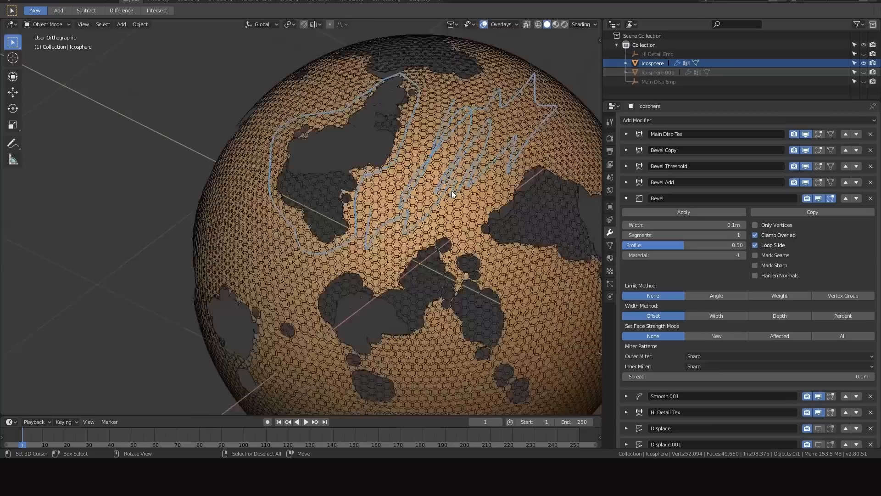
scroll(down, 3)
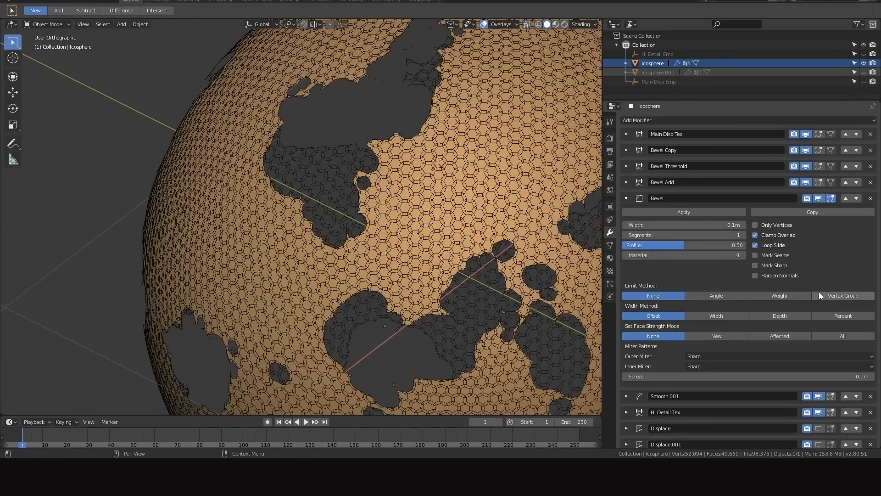
mouse_move(841, 297)
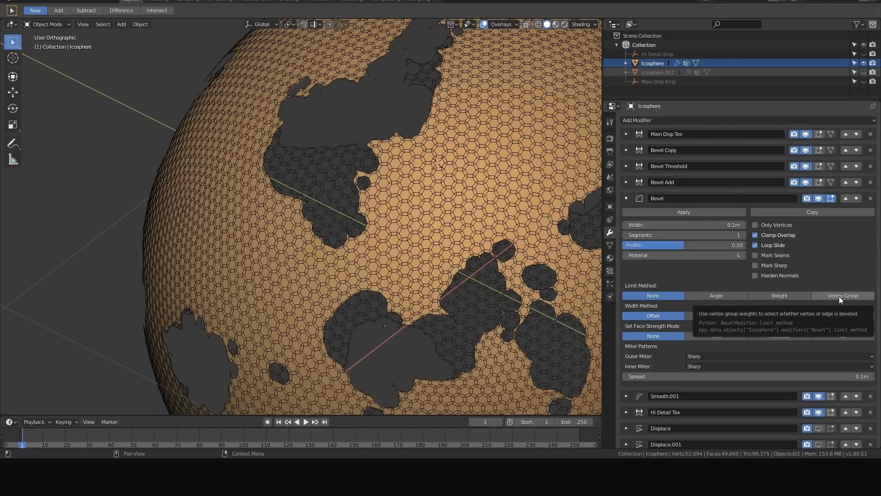
click(843, 296)
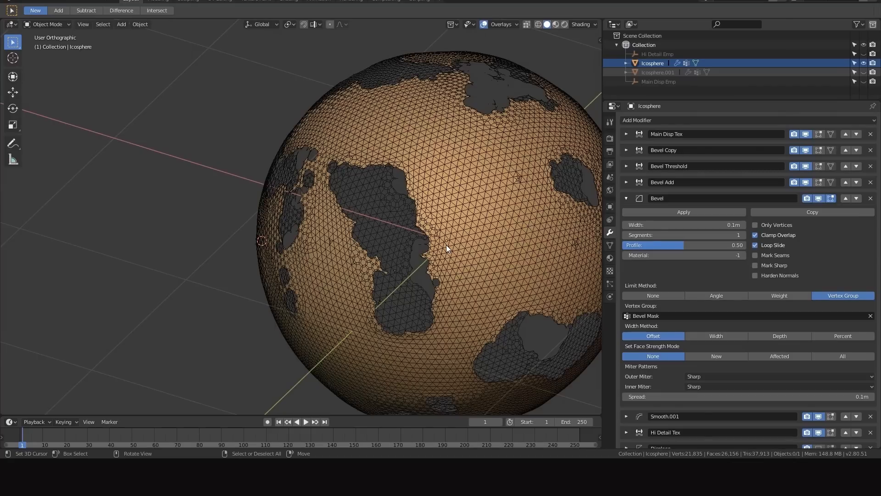
mouse_move(482, 216)
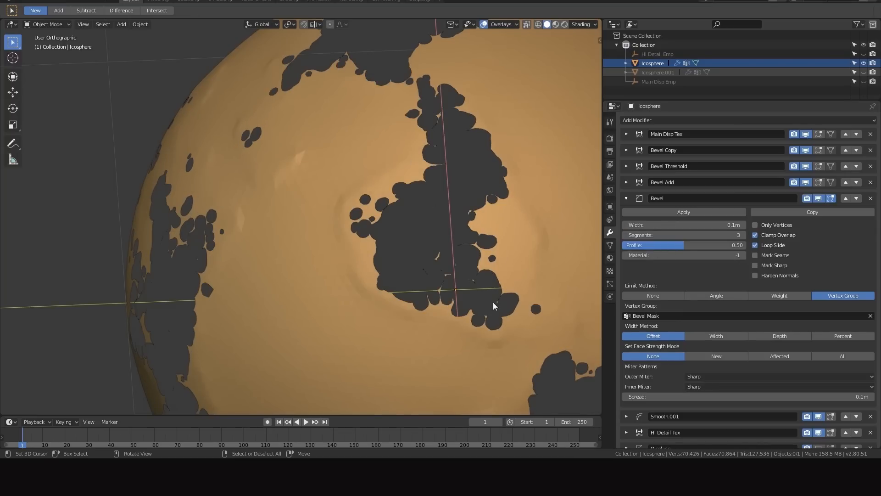
Hide the wireframe overlay and give the Bevel modifier 3 segments
scroll(down, 3)
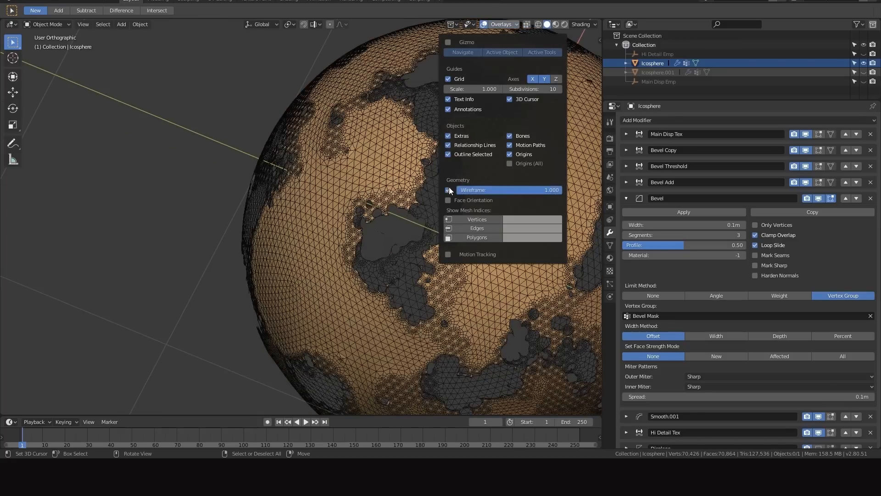
click(449, 191)
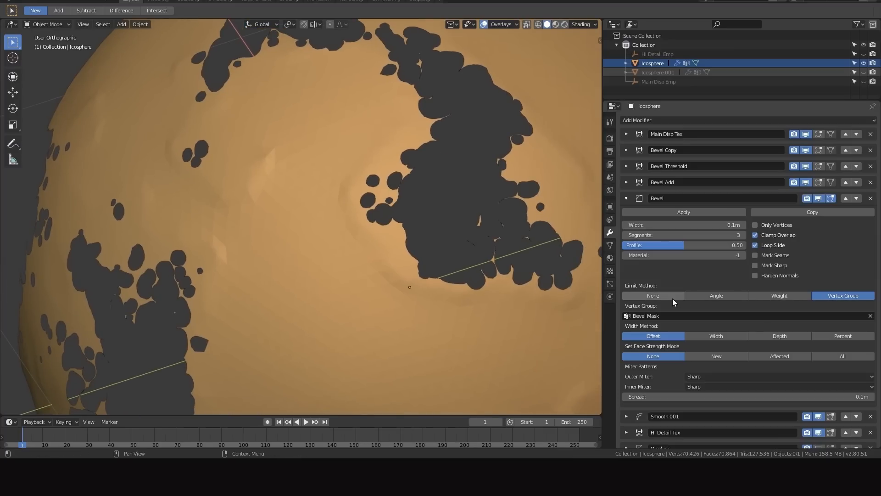
mouse_move(687, 300)
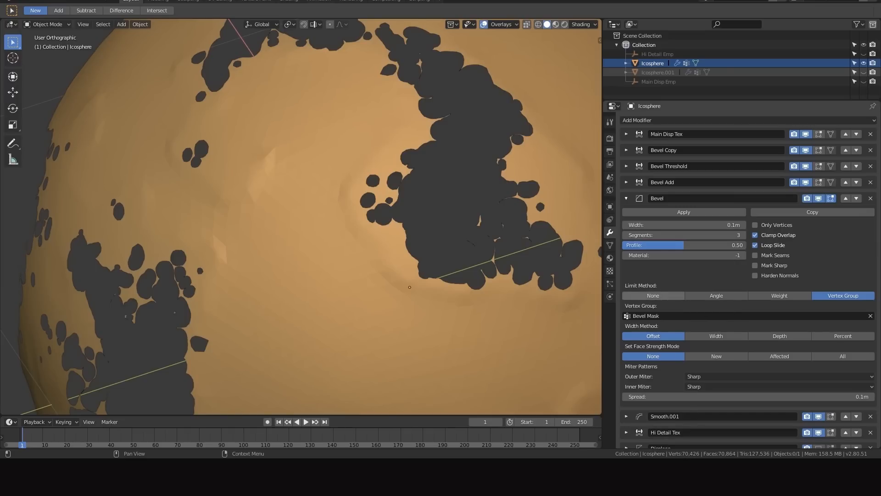
click(653, 296)
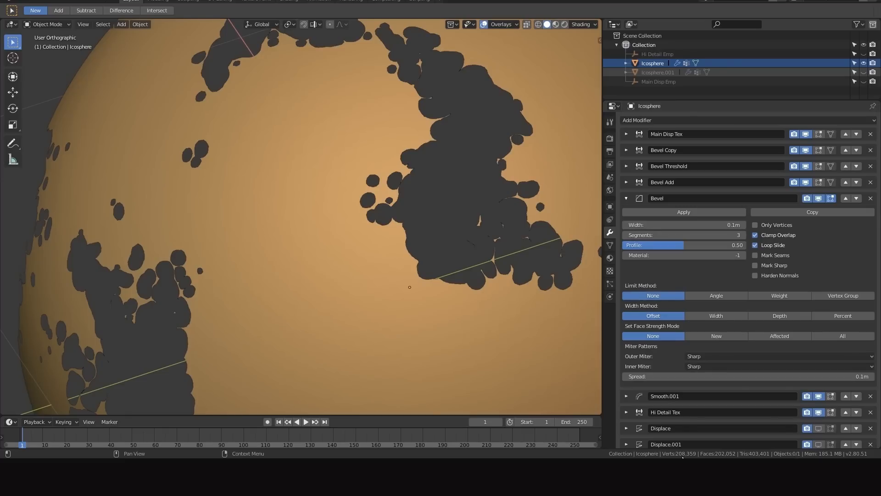
mouse_move(843, 300)
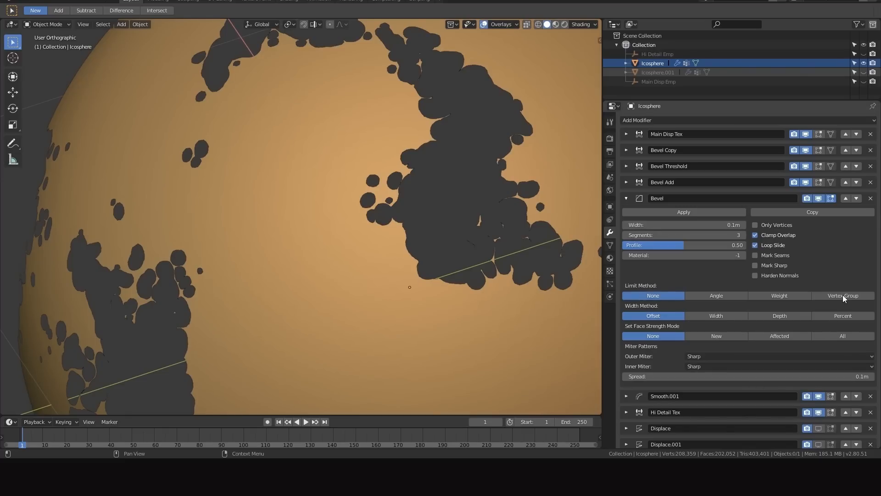
Limit the Bevel to the Bevel Mask vertex group and show the Mask modifier's 0.734 threshold
click(842, 295)
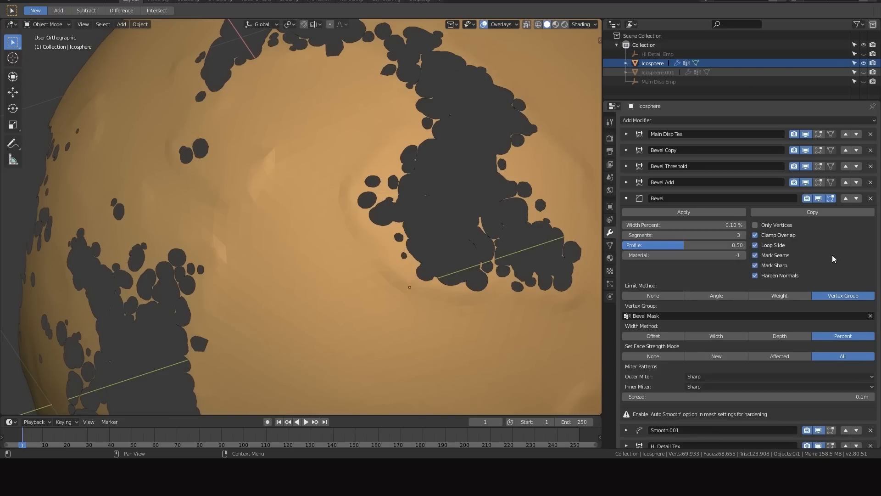
click(653, 336)
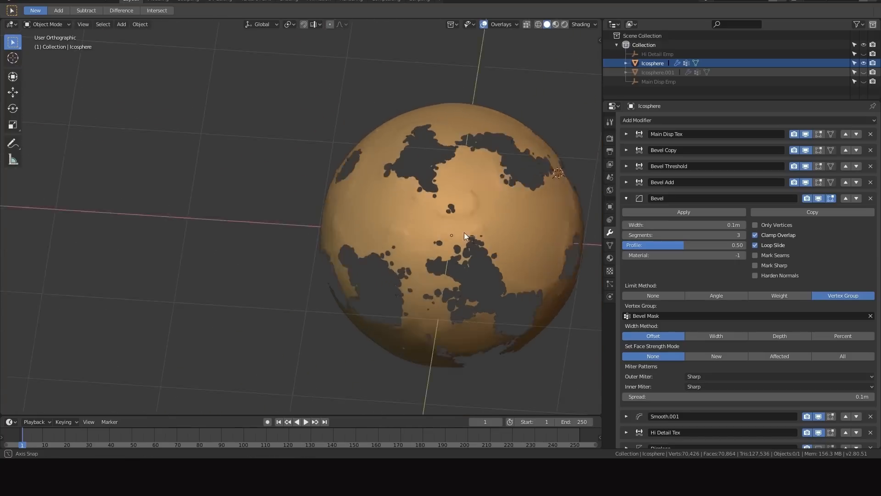
drag(464, 236, 406, 231)
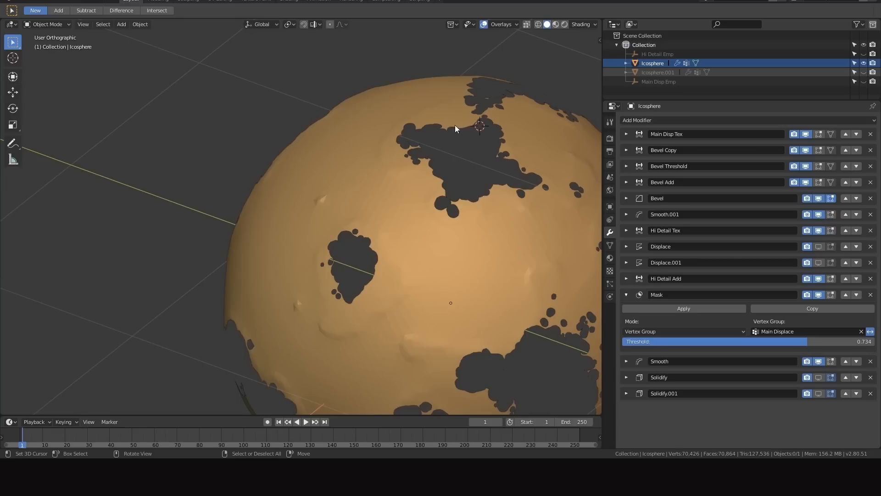
mouse_move(450, 132)
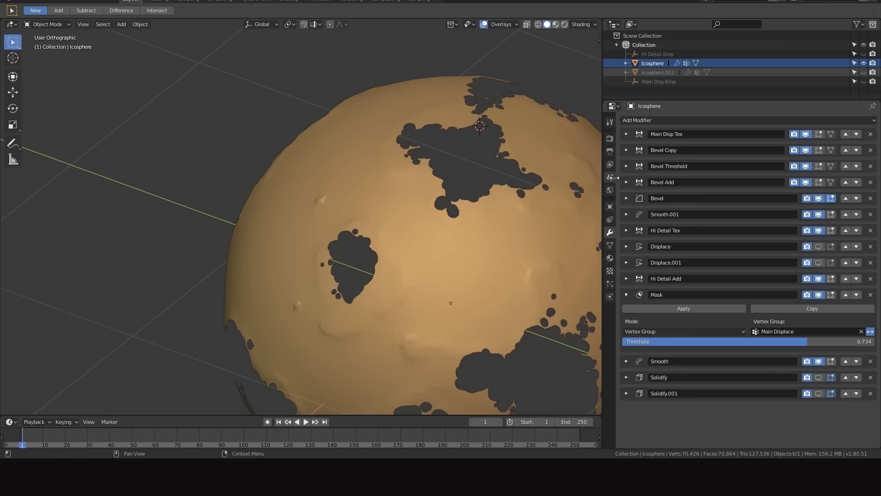
mouse_move(439, 244)
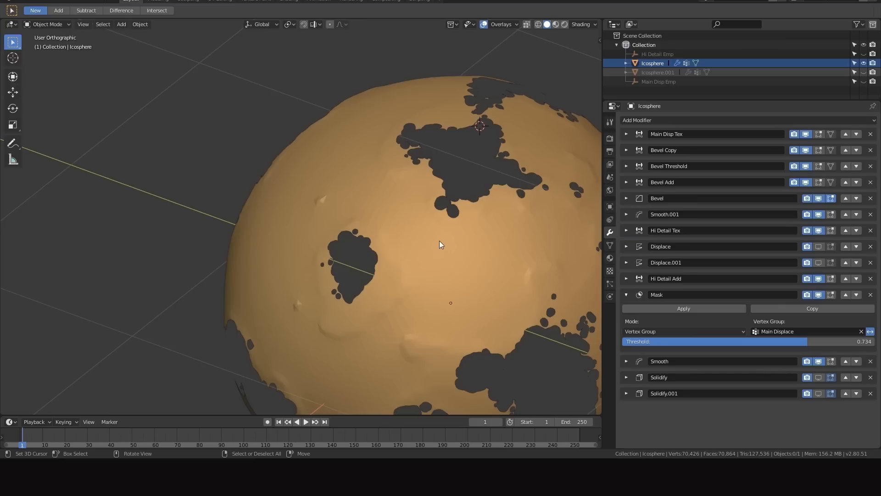
click(626, 198)
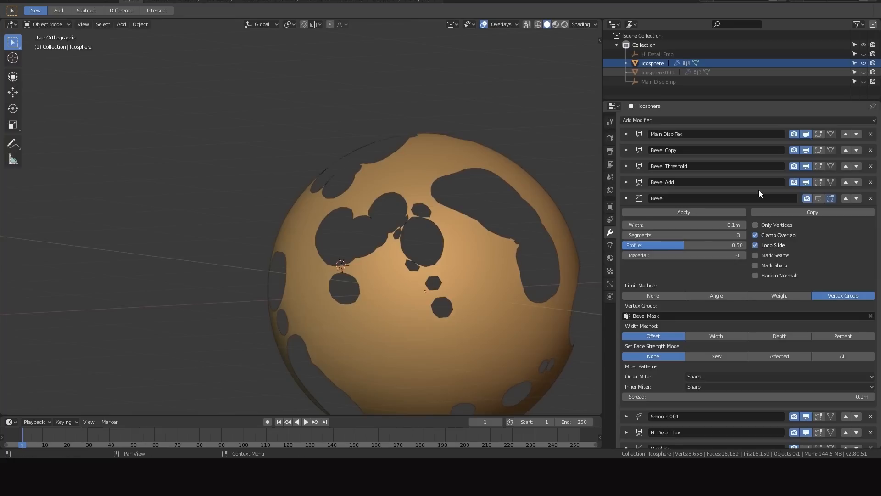
mouse_move(819, 198)
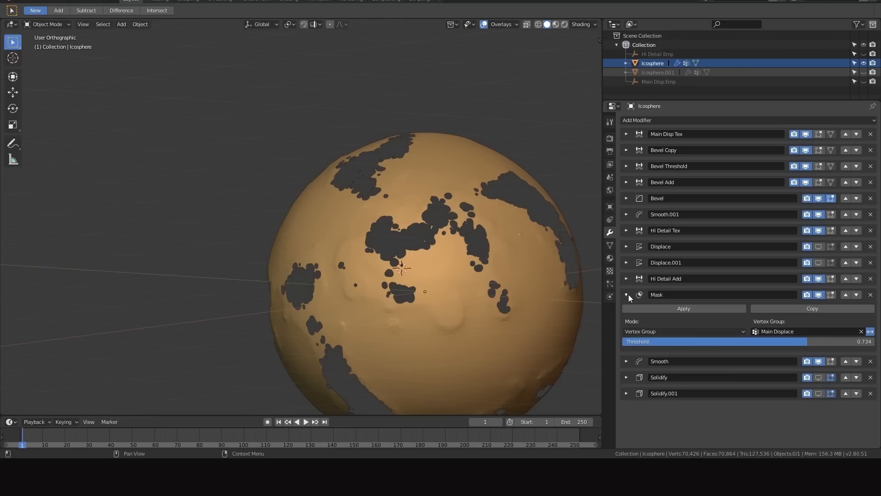
Show the mesh wireframe over the shell and lower the Mask threshold to 0.5
click(627, 295)
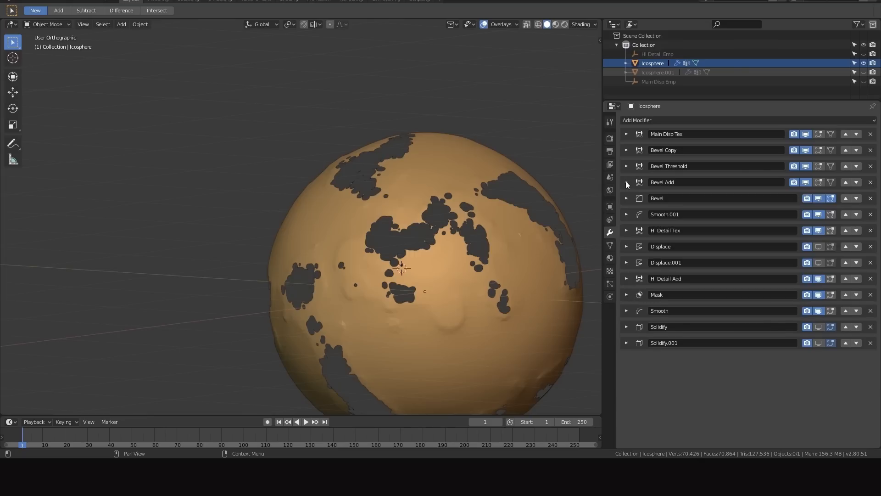
click(626, 294)
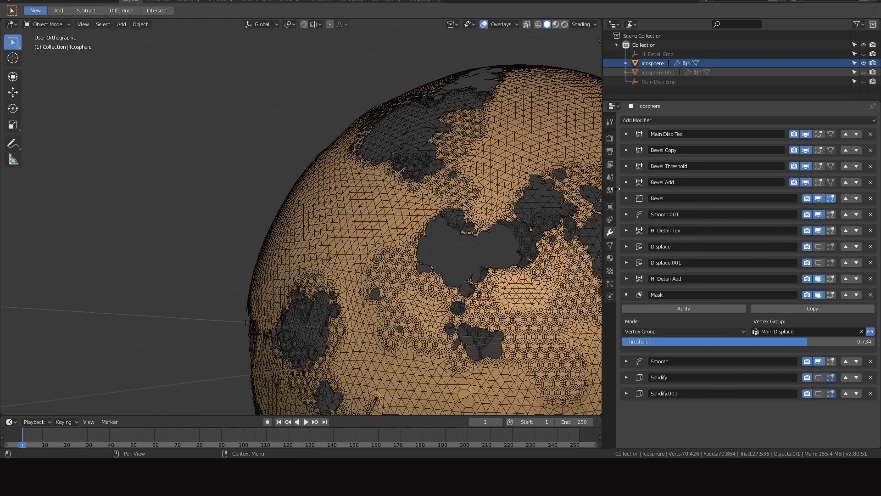
click(628, 199)
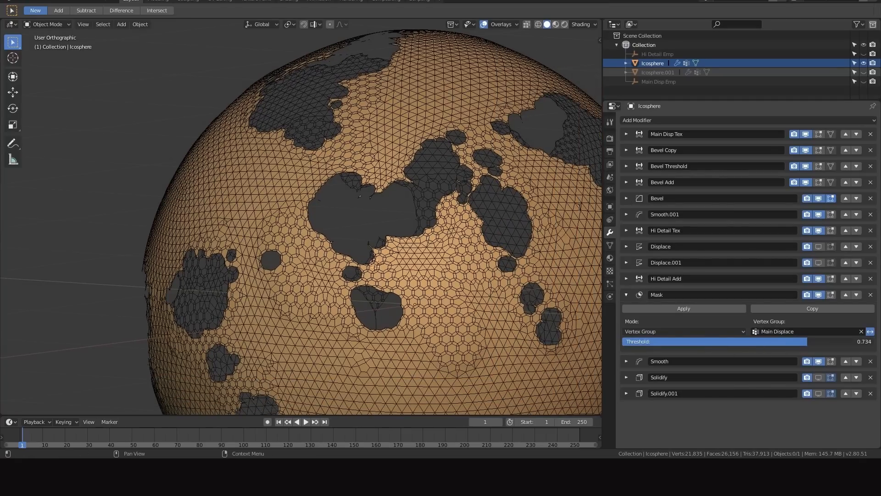
drag(787, 341, 701, 342)
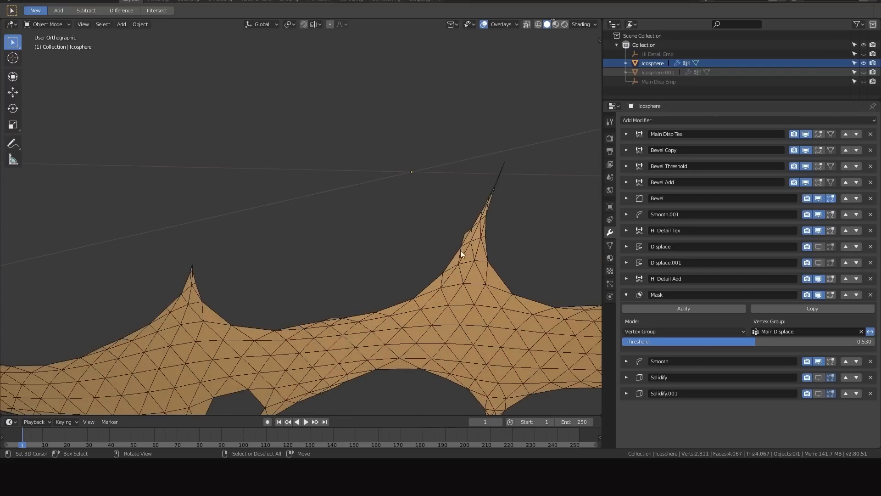
Set the Bevel Threshold modifier to remove Bevel Mask weights below 0.3
click(626, 165)
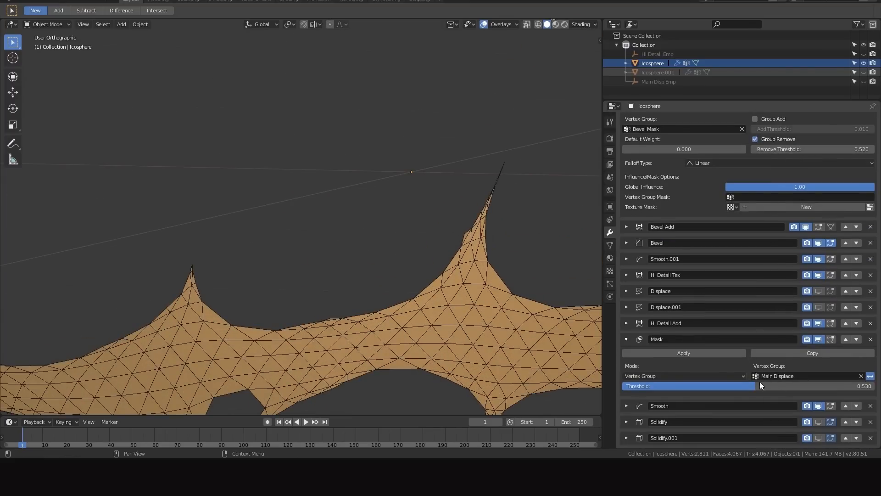
click(812, 149)
text(0.300)
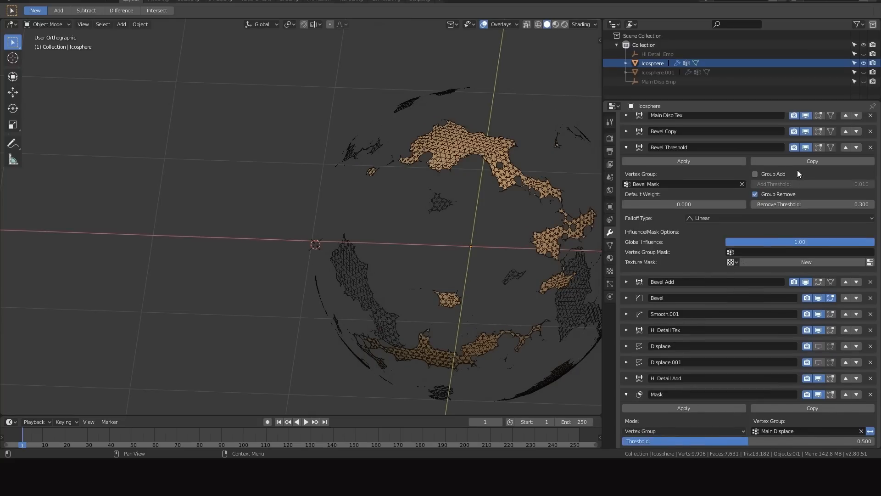
Set the bevel removal threshold to 0.25, inspect the bevelled patches, and collapse the Bevel Threshold panel
click(813, 204)
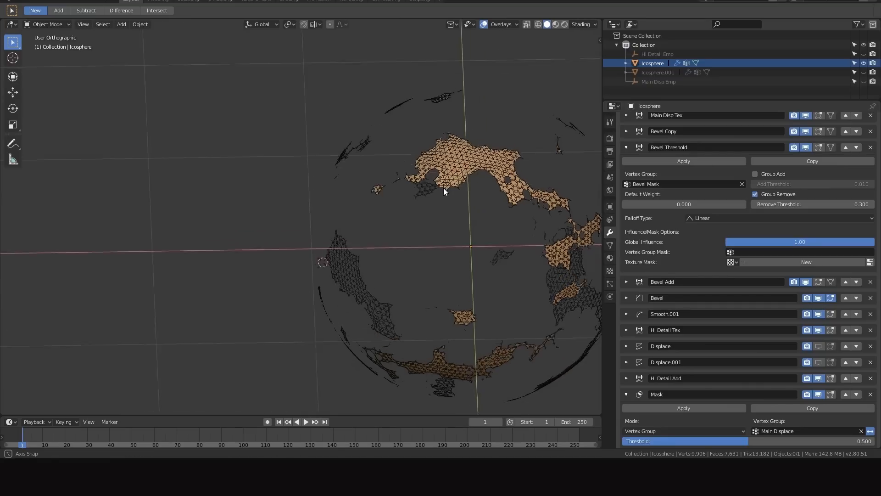
drag(444, 192, 462, 245)
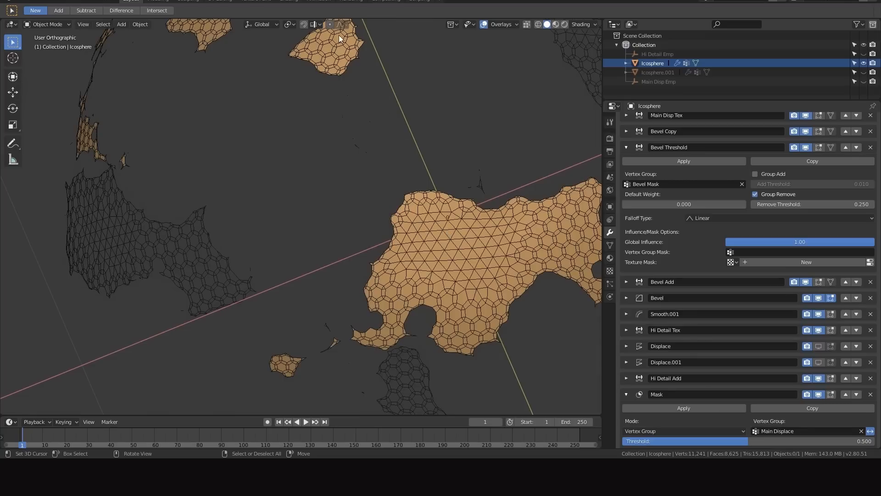
mouse_move(530, 217)
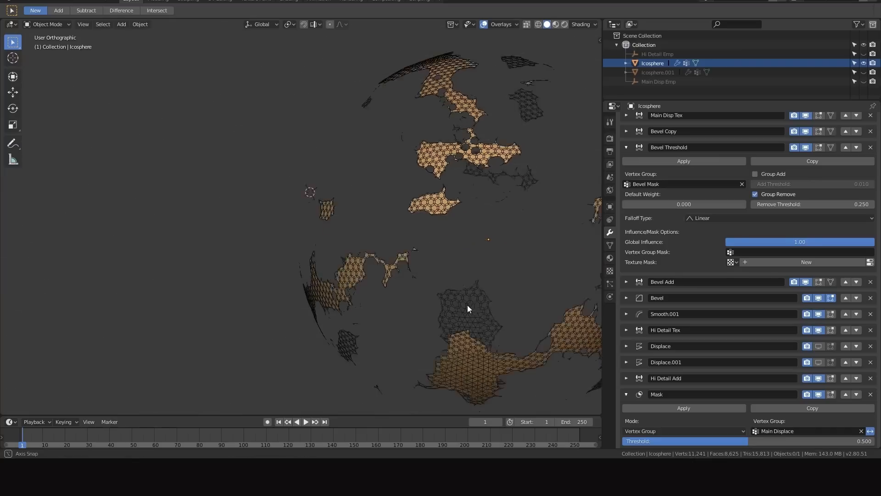
drag(469, 308, 477, 244)
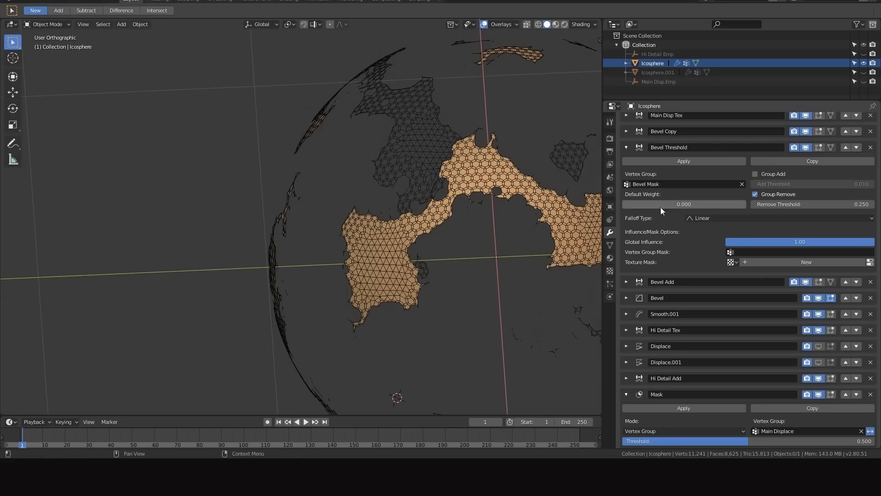
scroll(down, 3)
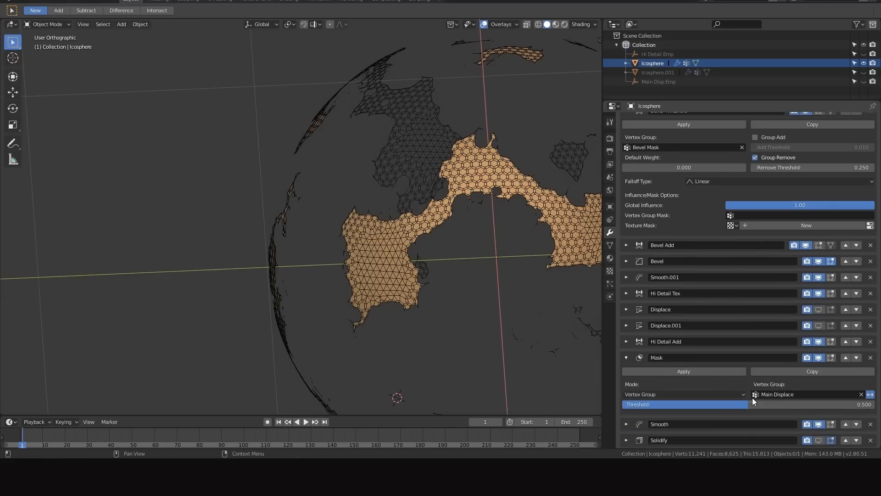
mouse_move(737, 205)
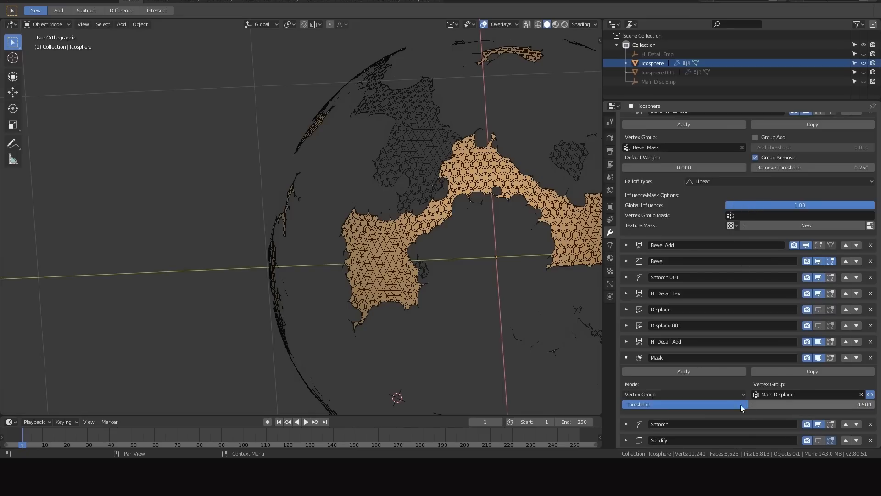
mouse_move(778, 182)
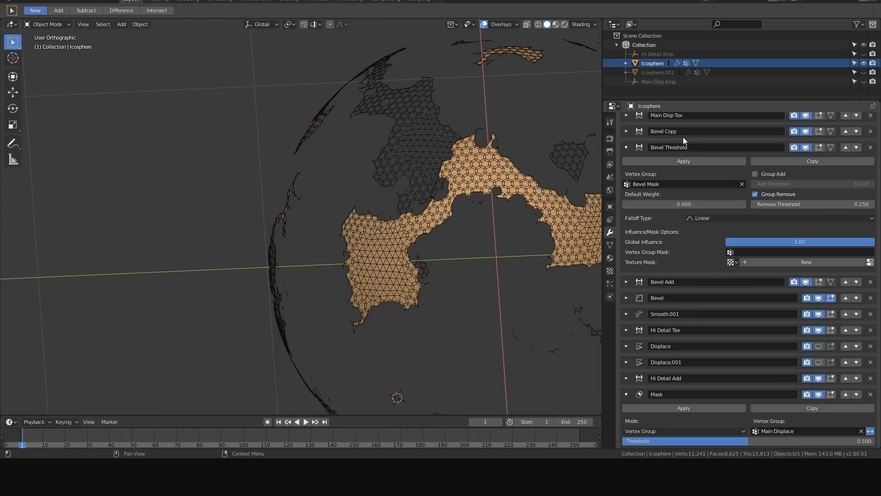
mouse_move(627, 147)
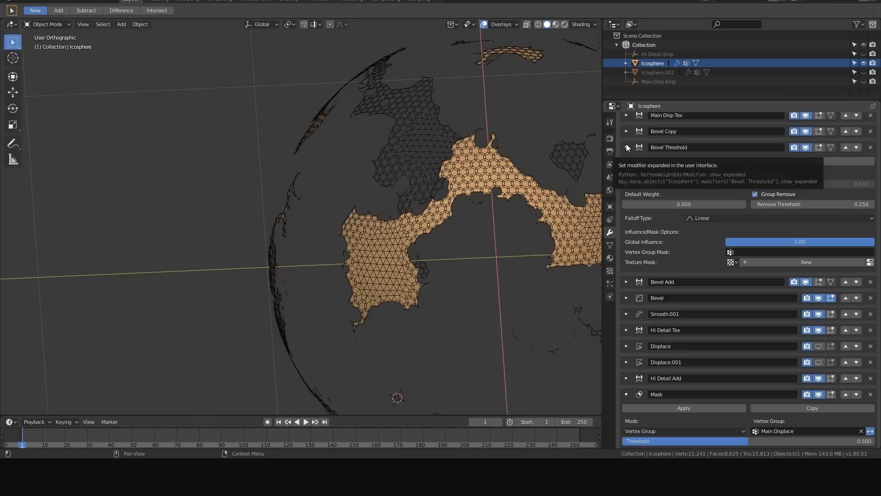
click(628, 147)
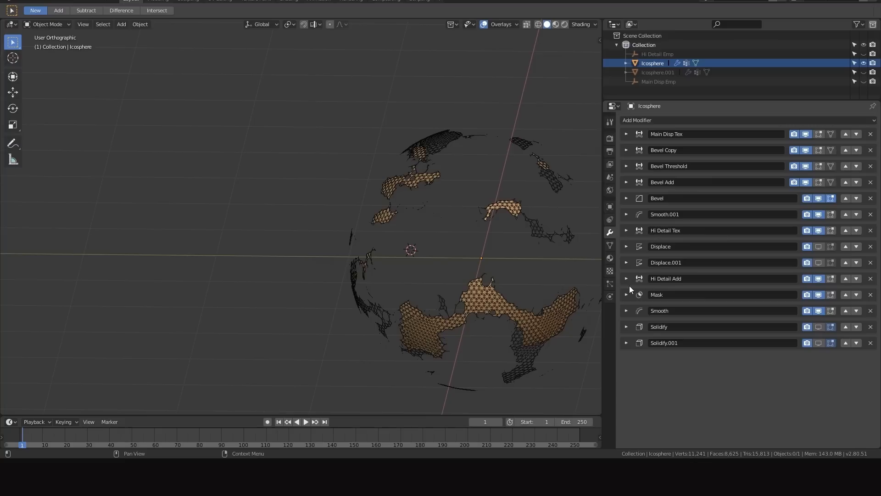
Raise the bevel removal threshold to 0.5 under the 0.75 mask threshold and orbit the denser shell
click(626, 166)
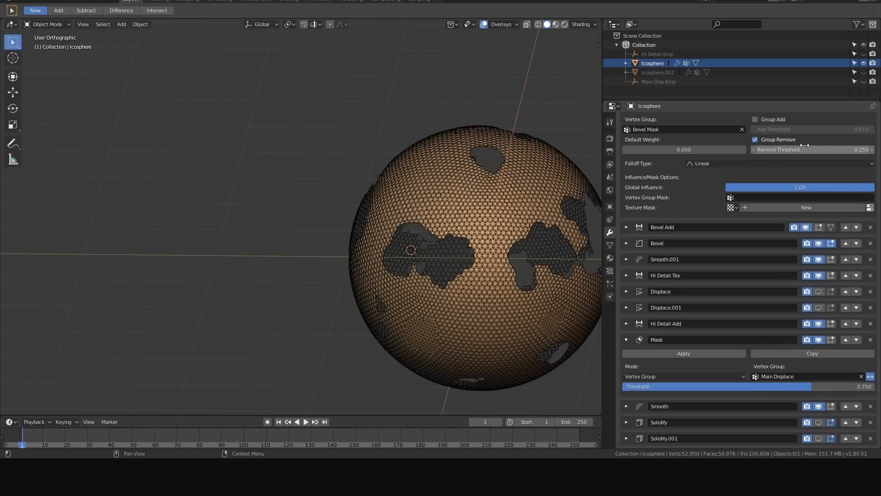
click(812, 148)
text(0.500)
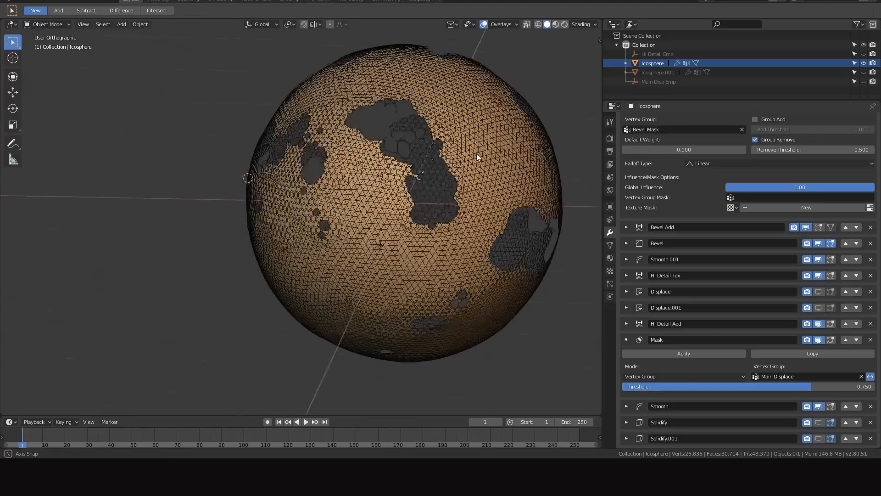
drag(477, 157, 506, 132)
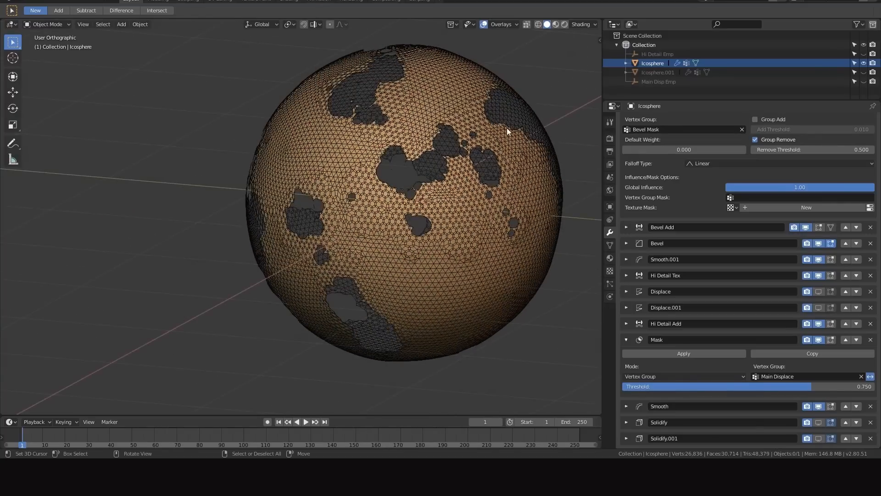